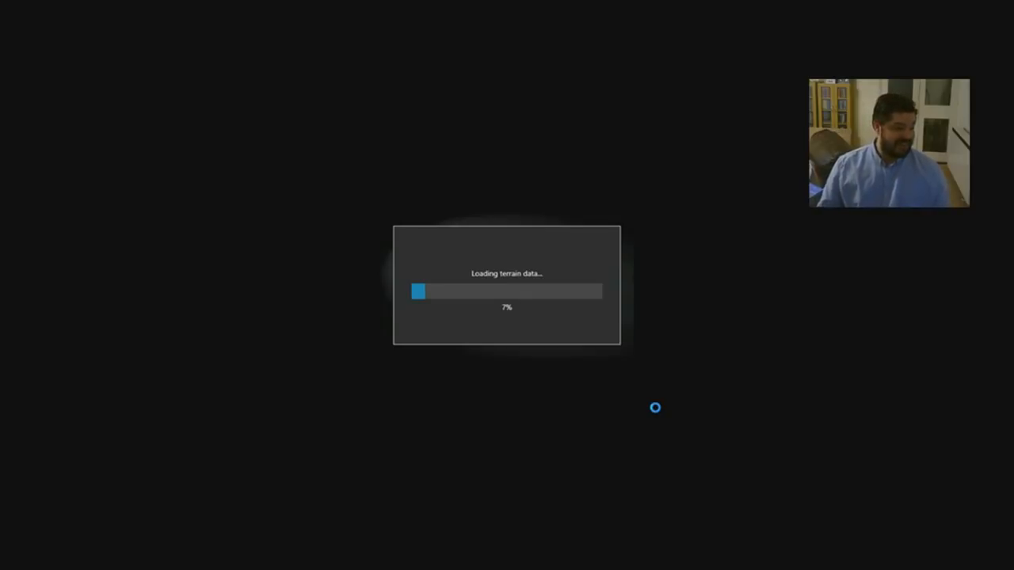
{"action": "mouse_move", "coordinate": [602, 159]}
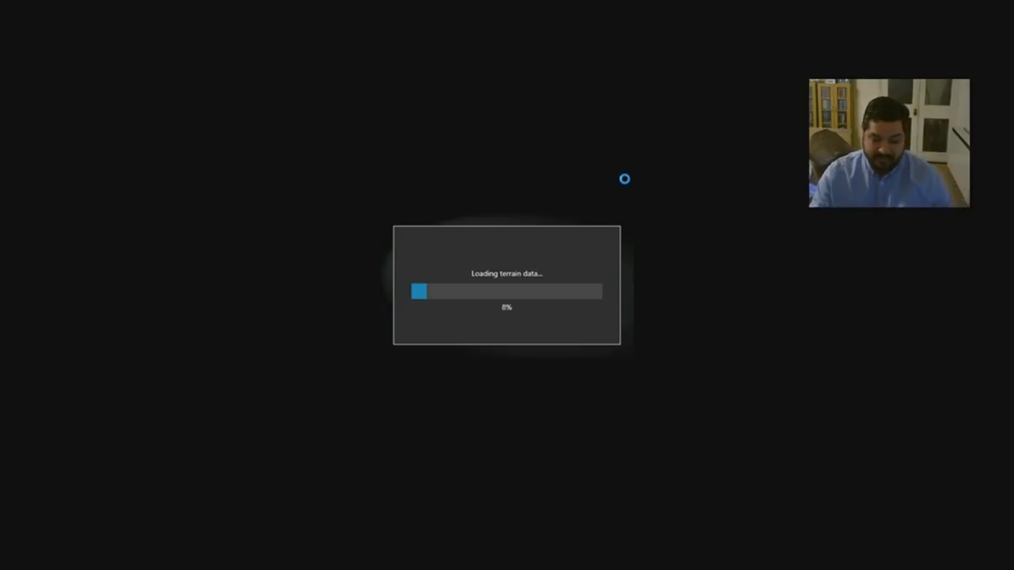
Choose SYSTEM from the account search results and confirm it as the task's run-as user.
{"action": "left_click", "coordinate": [12, 559]}
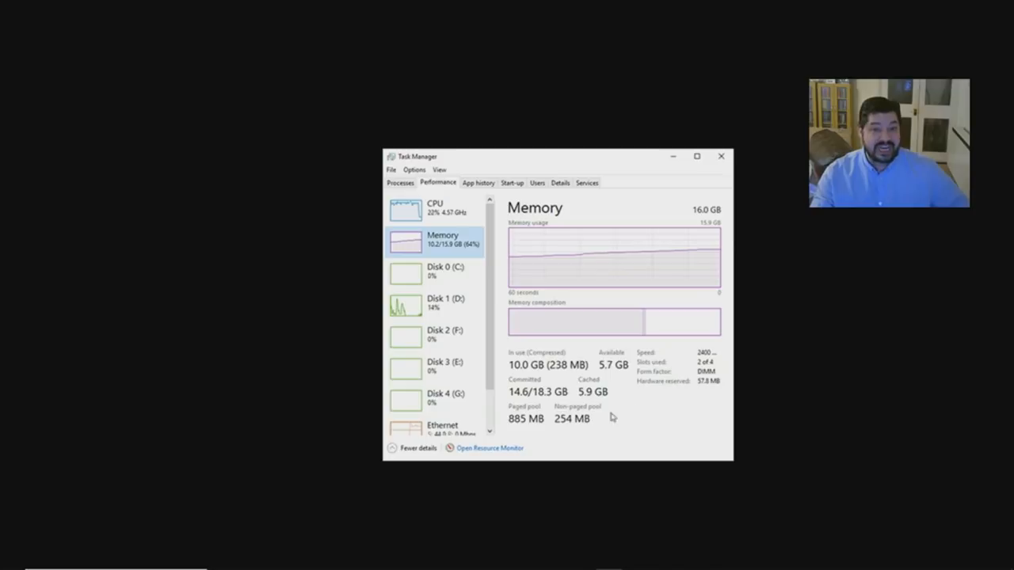
{"action": "mouse_move", "coordinate": [582, 411]}
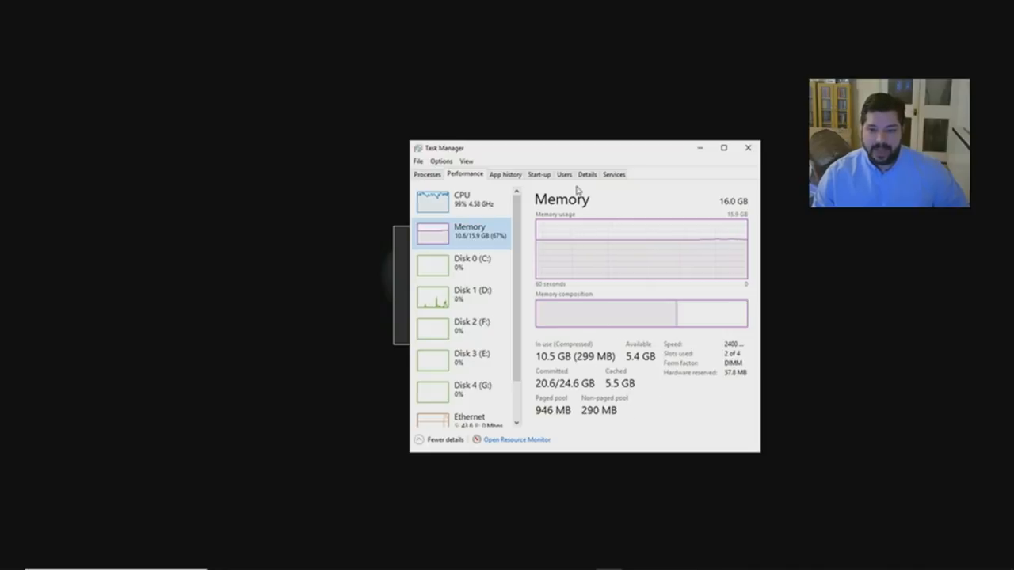
{"action": "left_click_drag", "start_coordinate": [585, 147], "coordinate": [520, 142]}
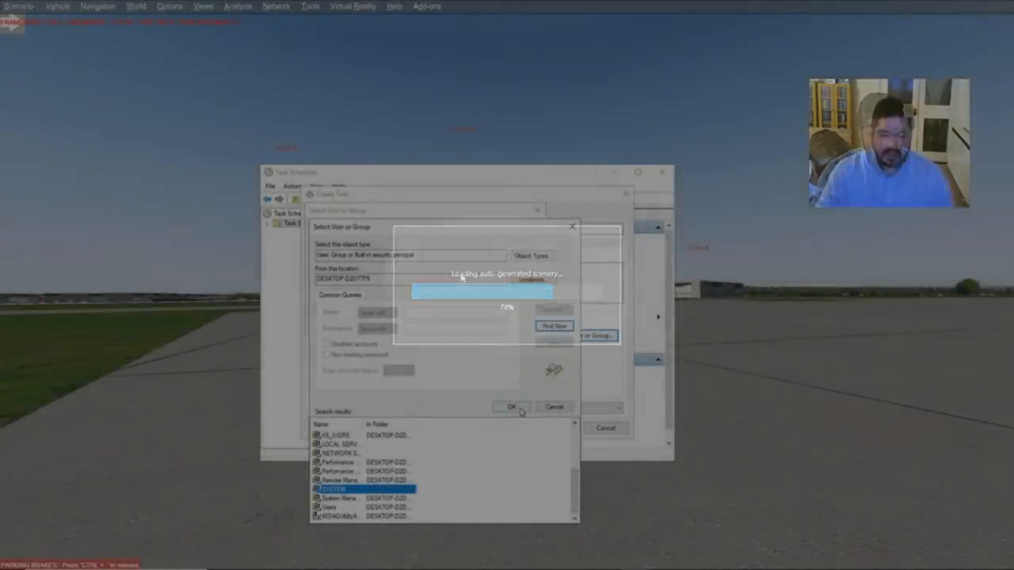
{"action": "left_click", "coordinate": [511, 406]}
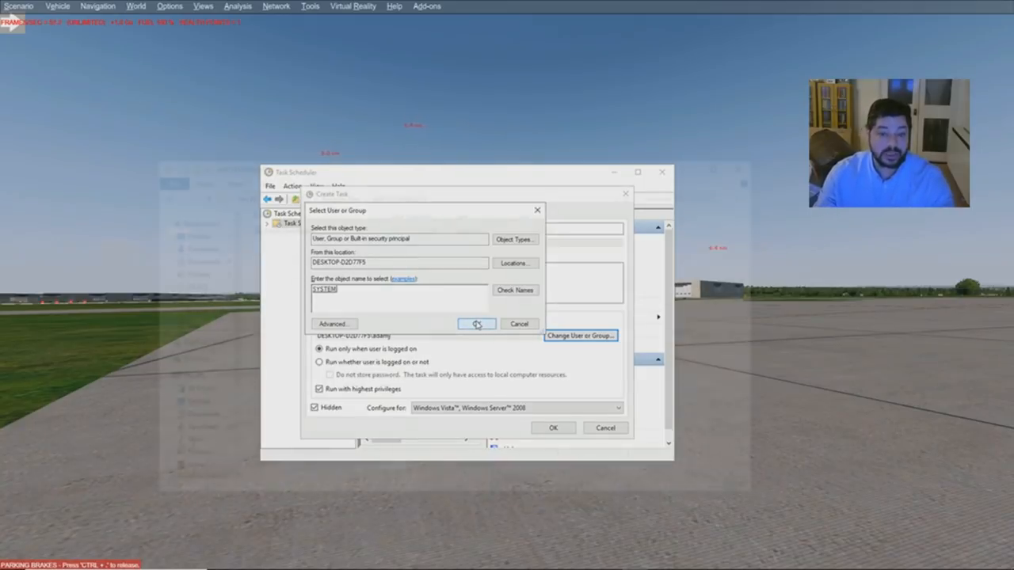
{"action": "left_click", "coordinate": [476, 324]}
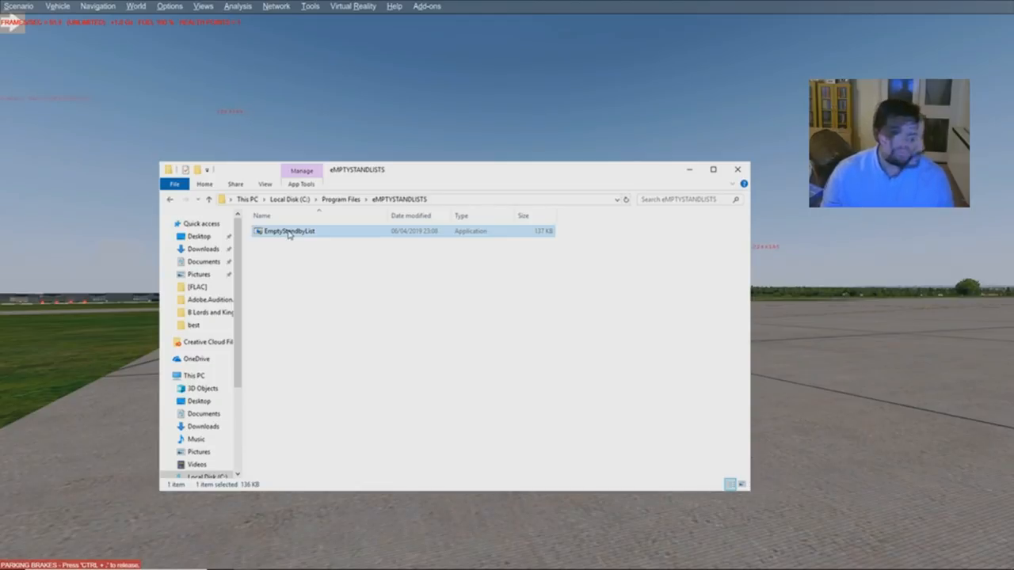
{"action": "mouse_move", "coordinate": [318, 232]}
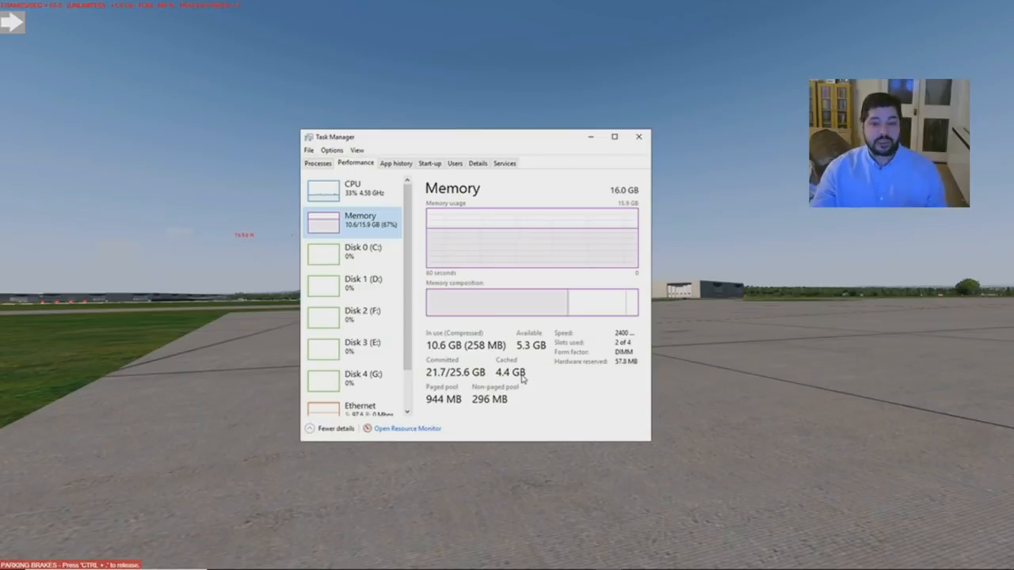
Search the Start menu for 'task' to find Task Scheduler.
{"action": "left_click", "coordinate": [8, 560]}
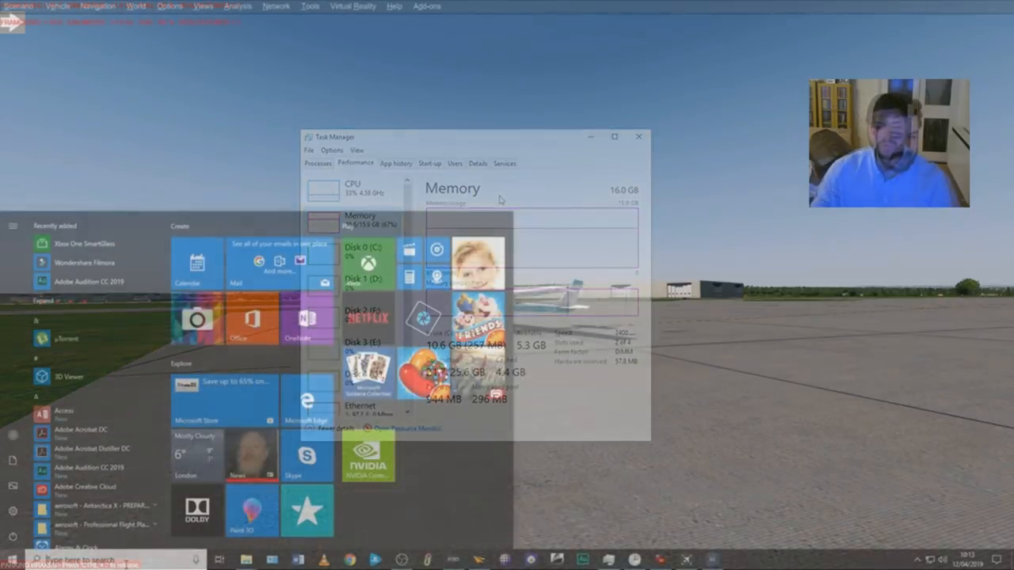
{"action": "left_click", "coordinate": [638, 136]}
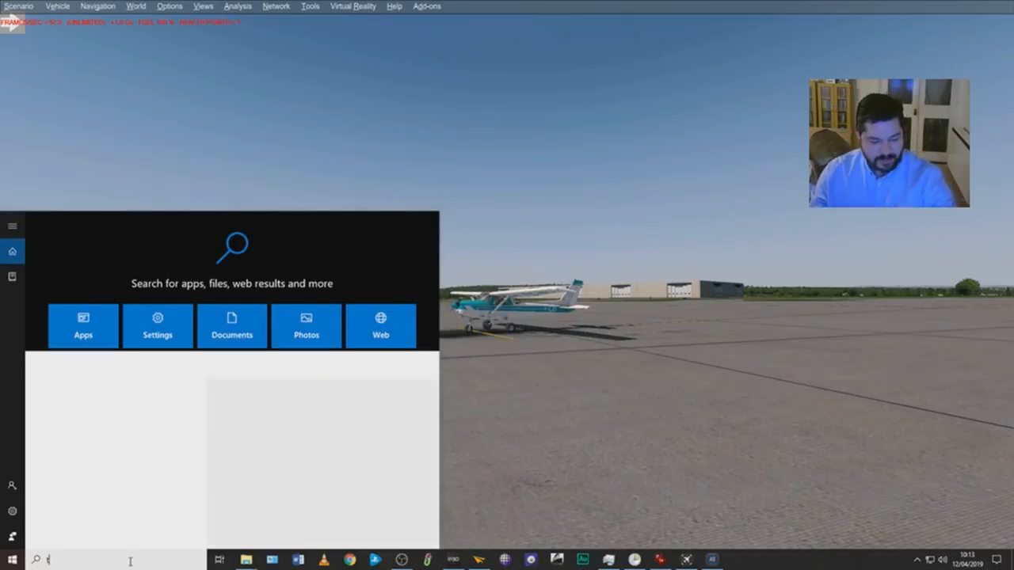
{"action": "type", "text": "task"}
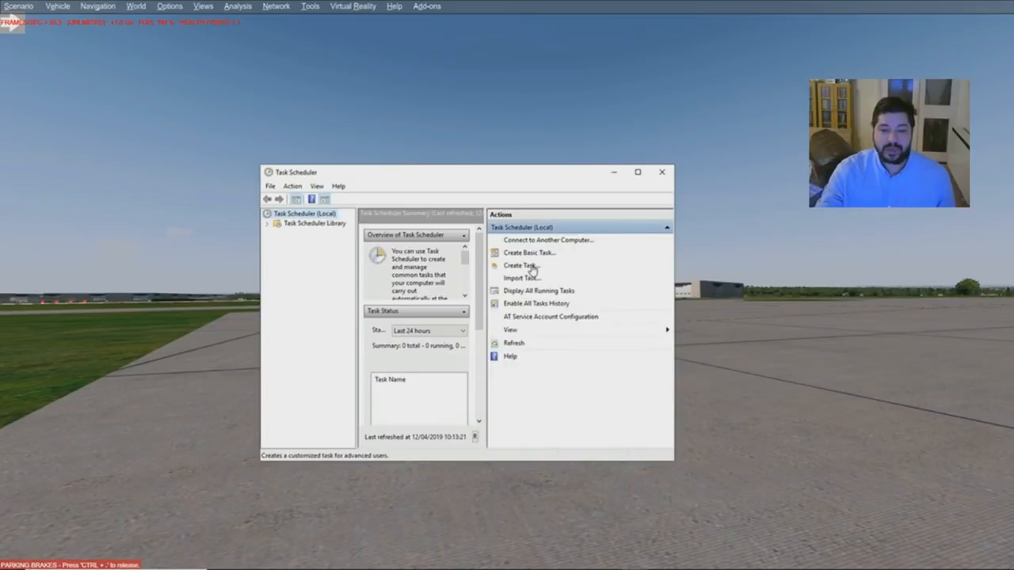
Start a new custom task, then abandon it without saving.
{"action": "left_click", "coordinate": [521, 265]}
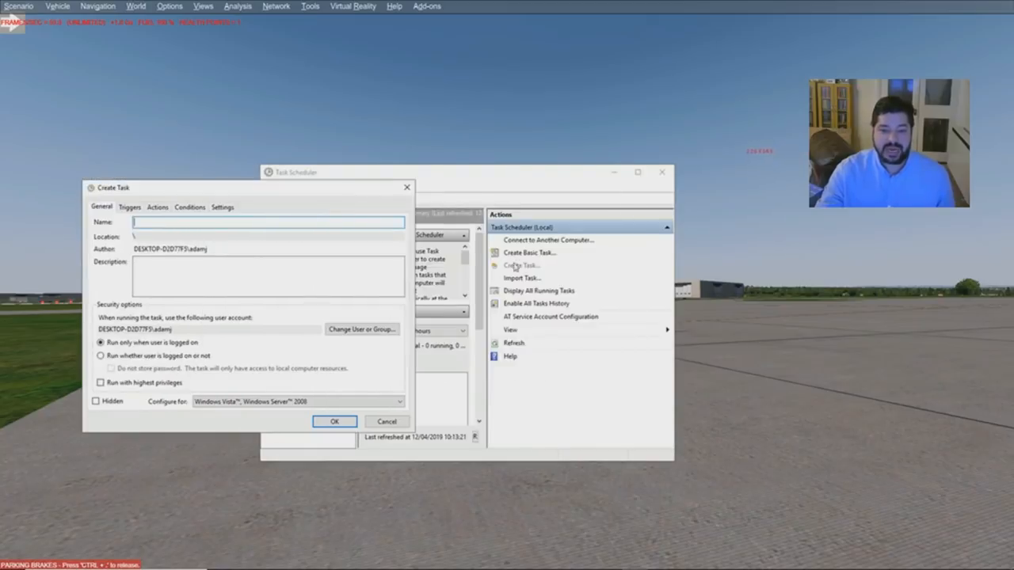
{"action": "left_click_drag", "start_coordinate": [113, 187], "coordinate": [339, 190]}
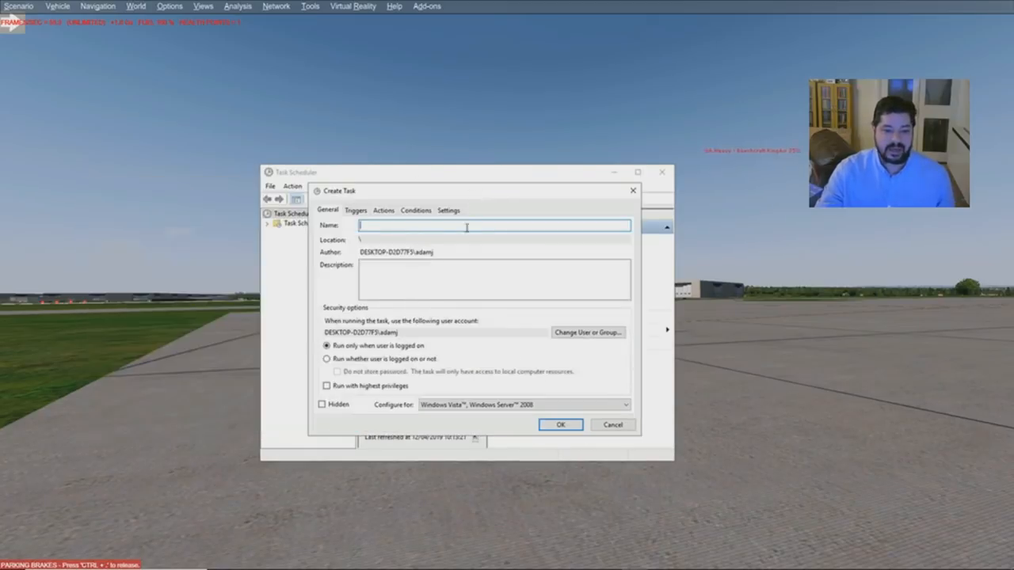
{"action": "mouse_move", "coordinate": [435, 220]}
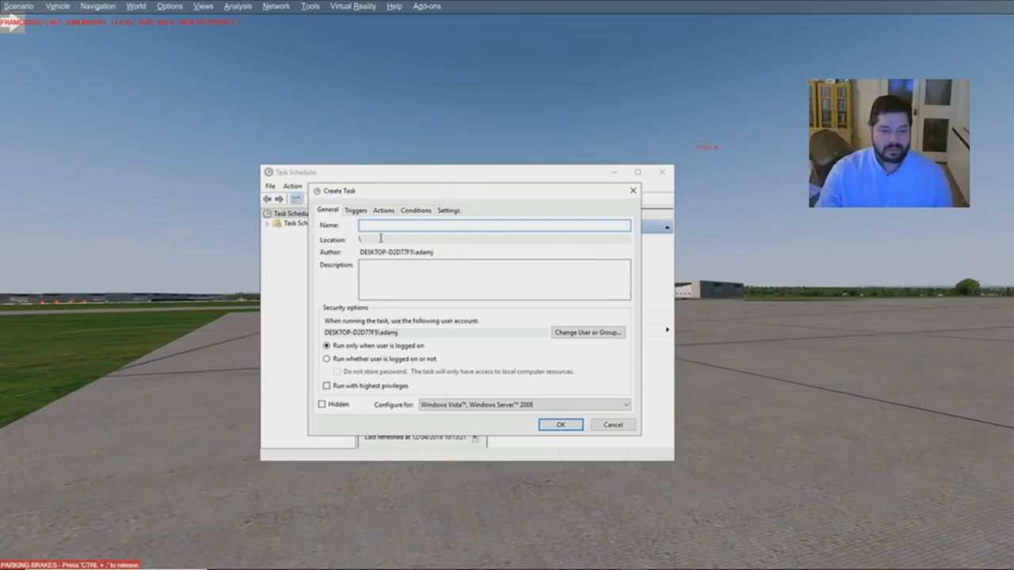
{"action": "left_click", "coordinate": [612, 424]}
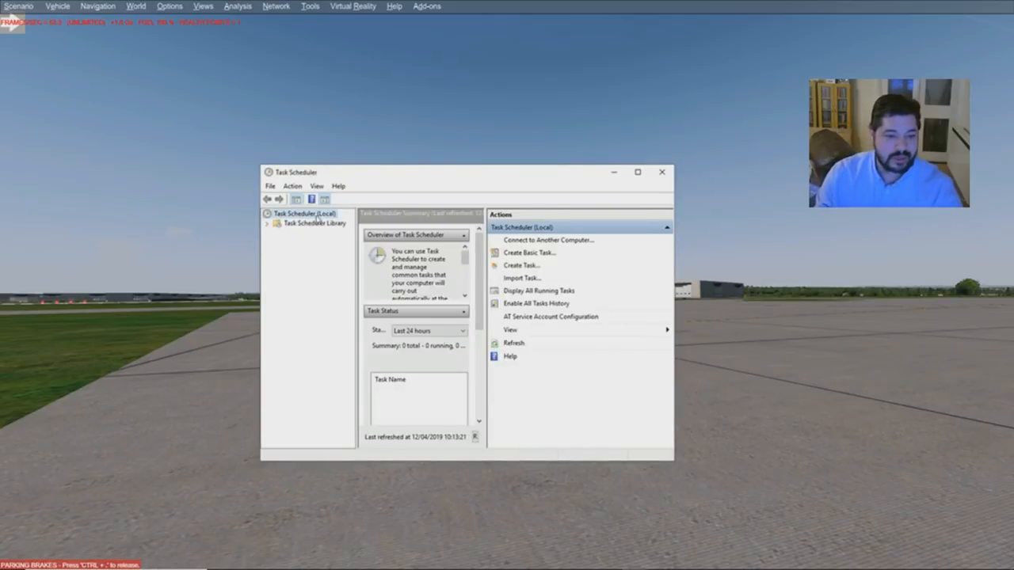
Delete the old 'Empty memory' task from the Task Scheduler Library.
{"action": "left_click", "coordinate": [314, 223]}
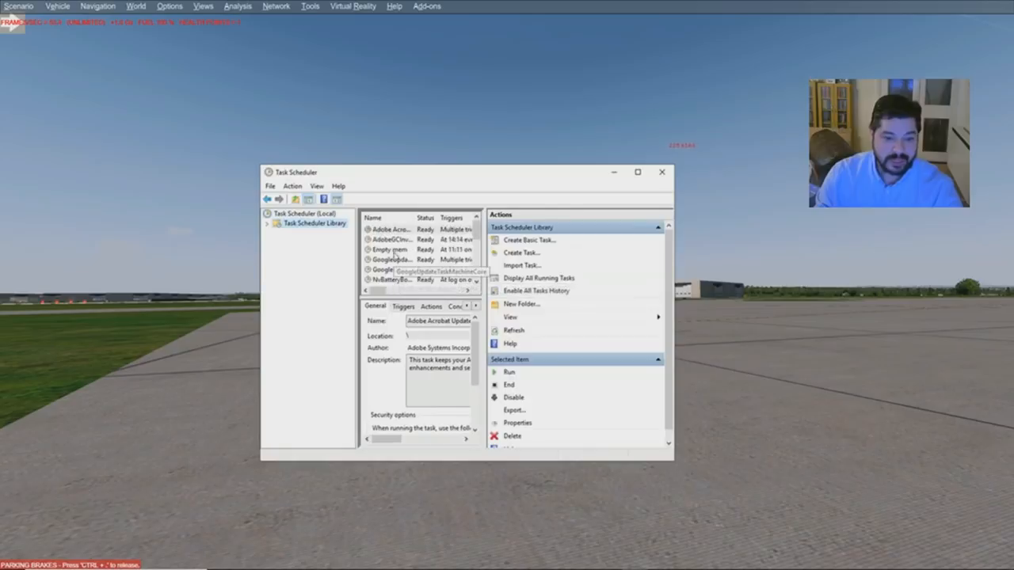
{"action": "right_click", "coordinate": [388, 250]}
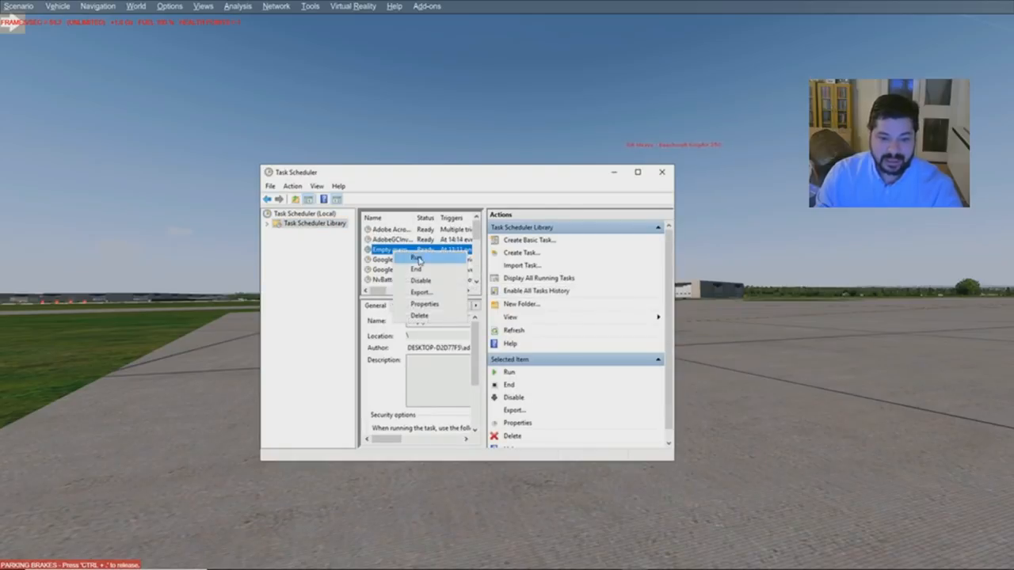
{"action": "left_click", "coordinate": [419, 316]}
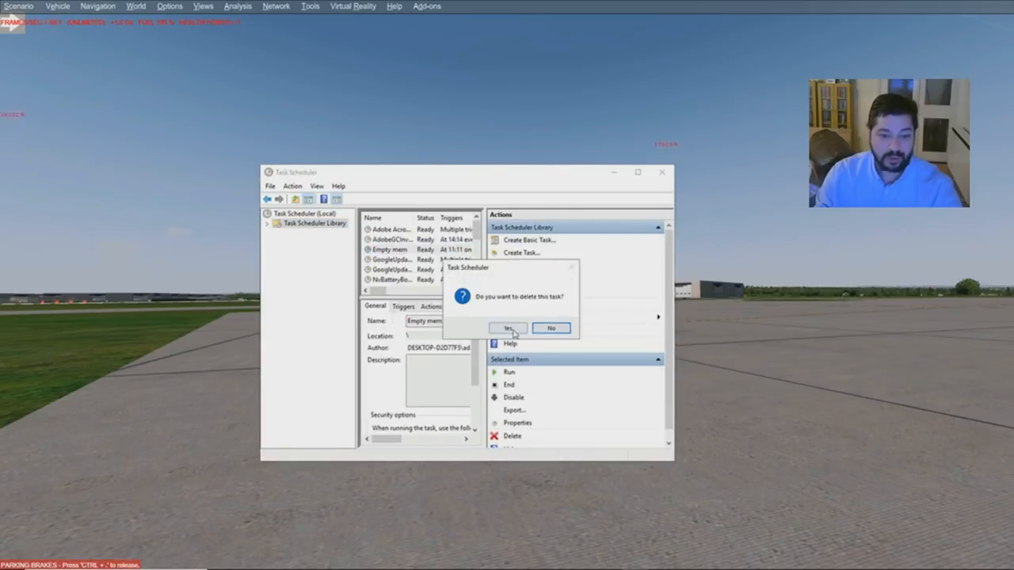
{"action": "left_click", "coordinate": [506, 328]}
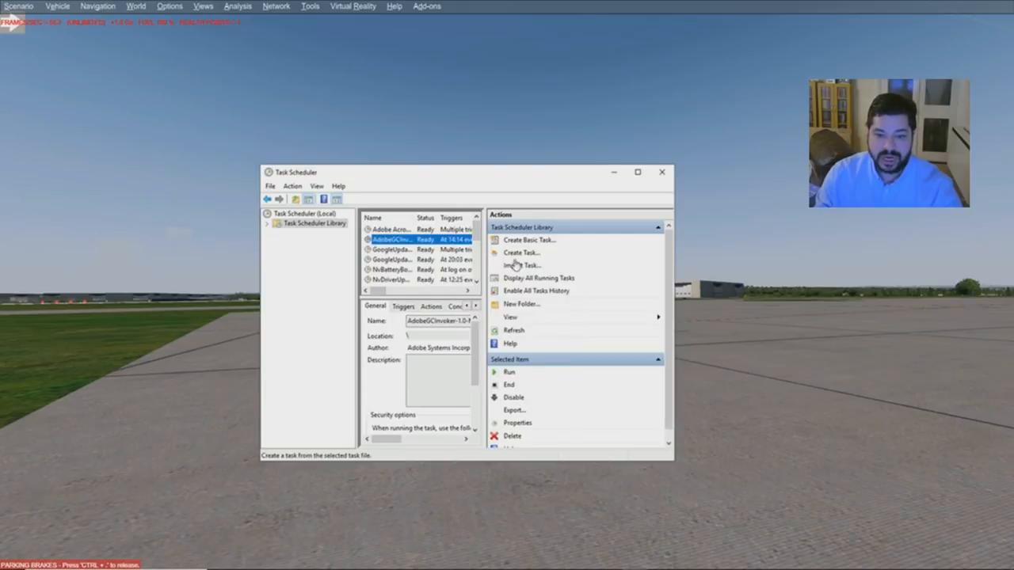
Create a task named 'Empty memory' that runs hidden with highest privileges.
{"action": "left_click", "coordinate": [525, 252]}
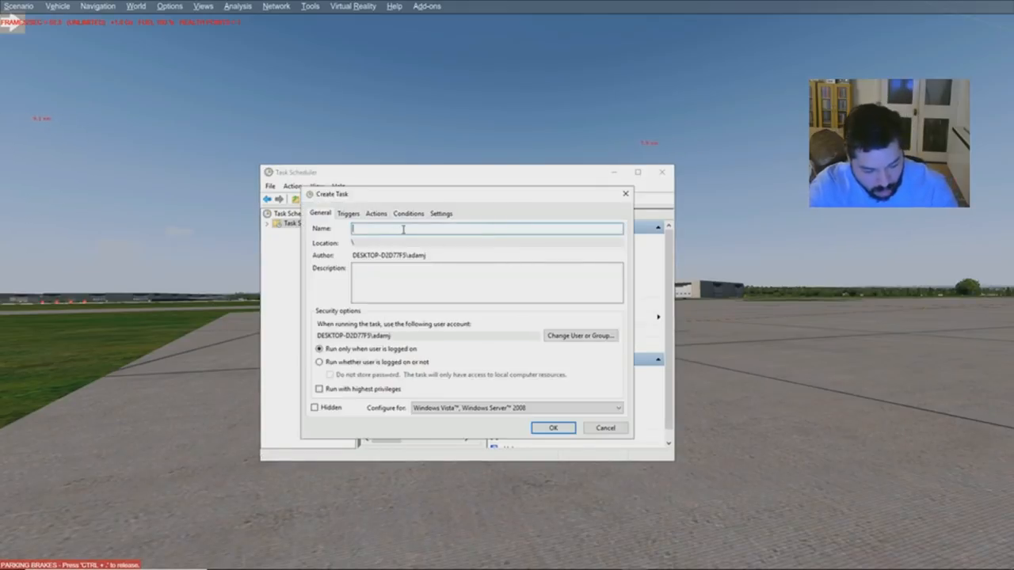
{"action": "type", "text": "Empty"}
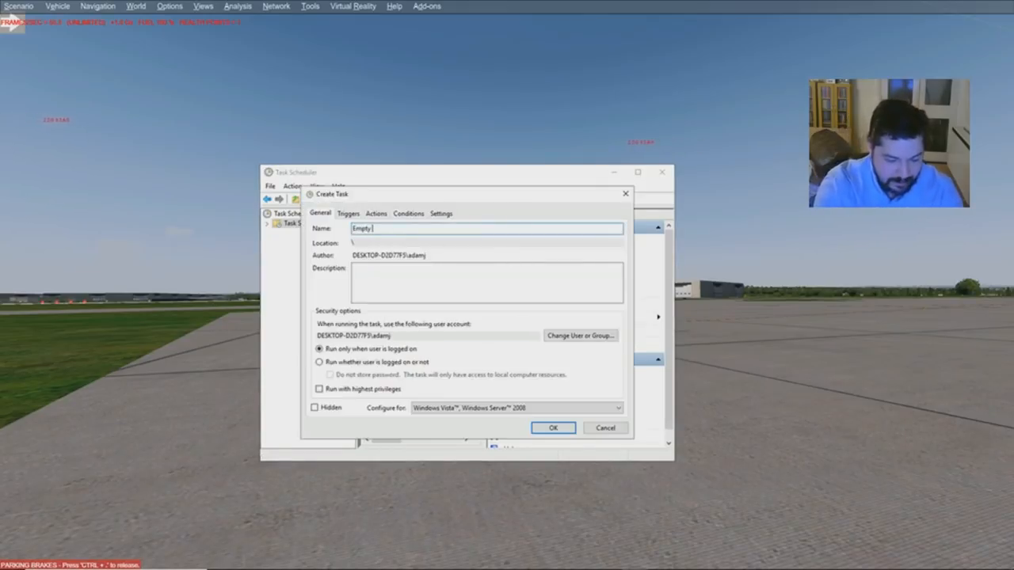
{"action": "type", "text": "memor"}
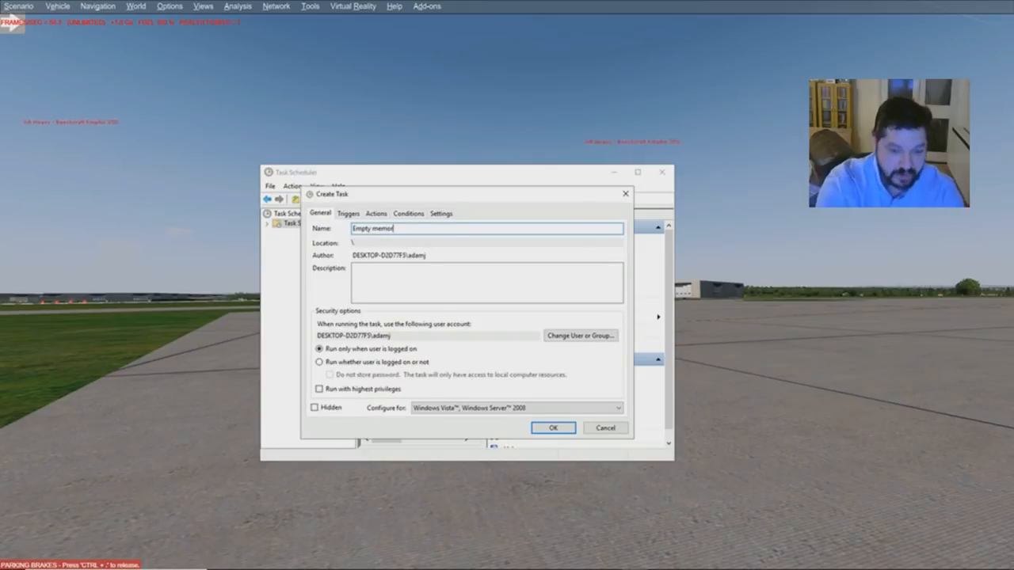
{"action": "type", "text": "y"}
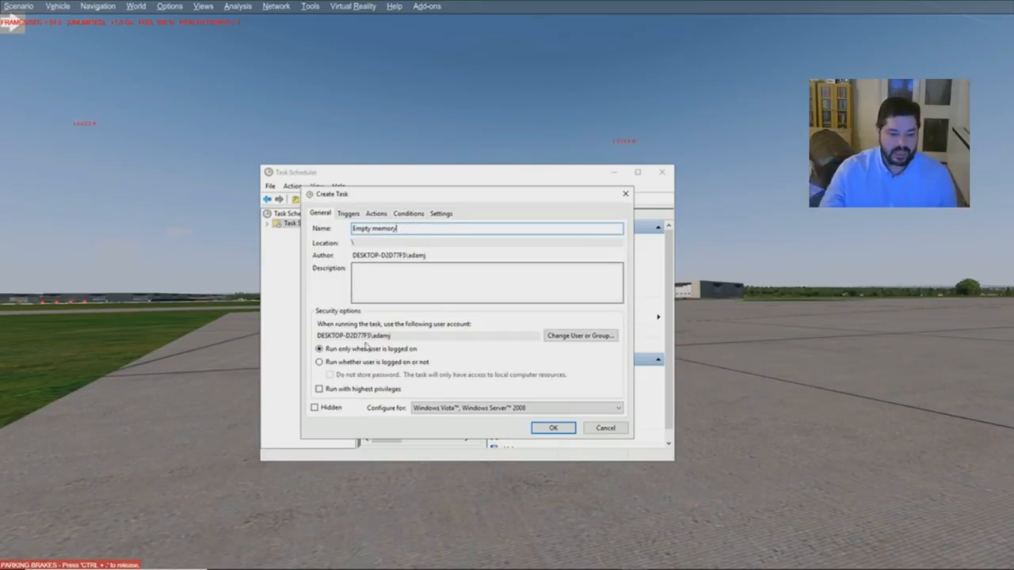
{"action": "left_click", "coordinate": [319, 389]}
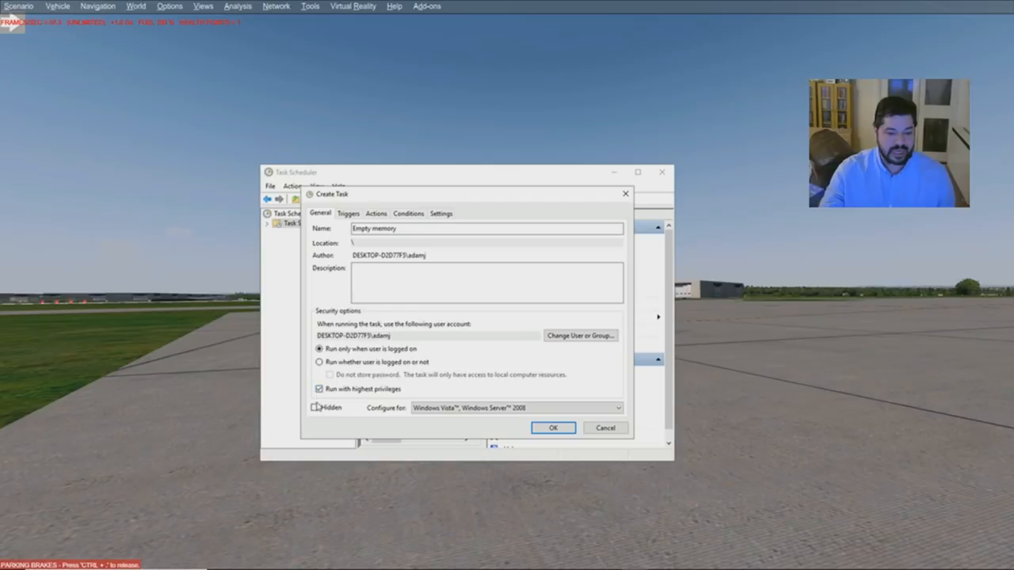
{"action": "left_click", "coordinate": [316, 407]}
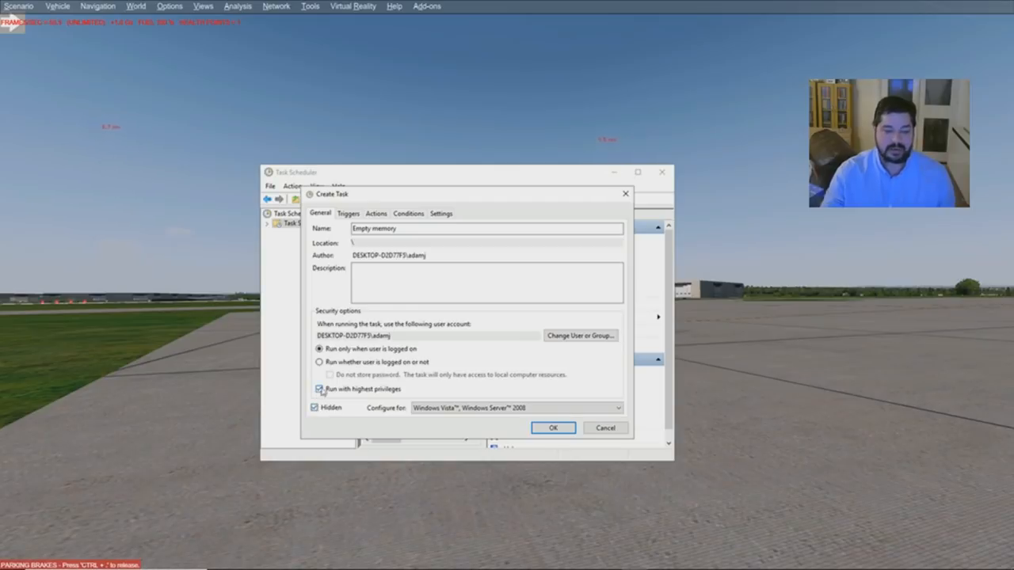
{"action": "left_click", "coordinate": [320, 389]}
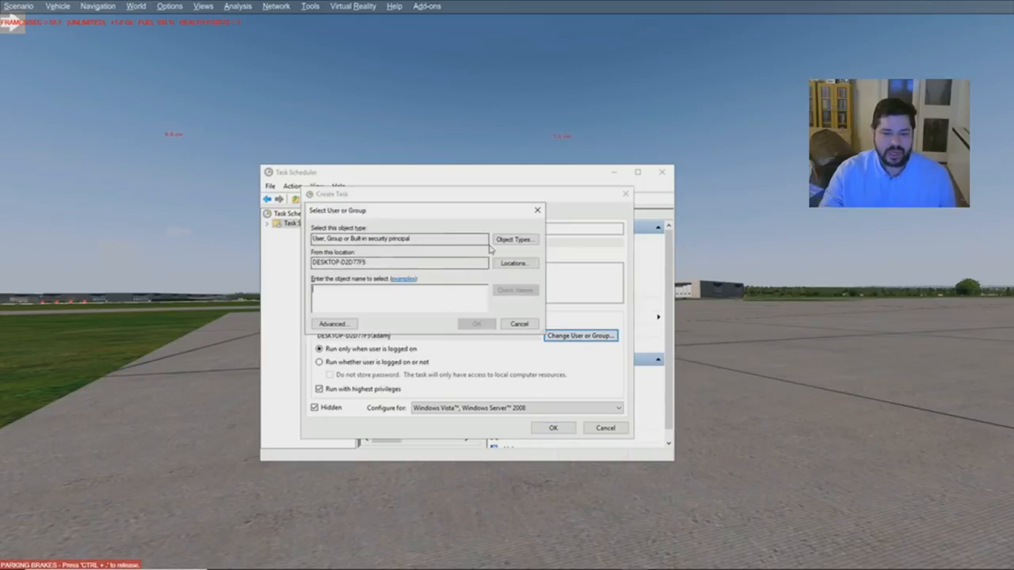
{"action": "mouse_move", "coordinate": [592, 323]}
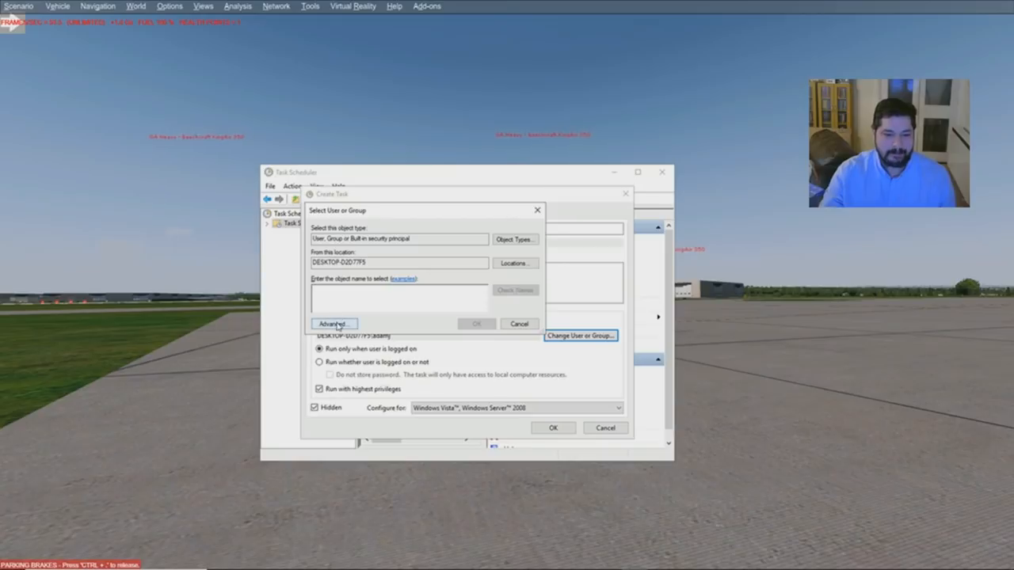
Find the SYSTEM account through Advanced > Find Now and confirm it.
{"action": "left_click", "coordinate": [334, 324]}
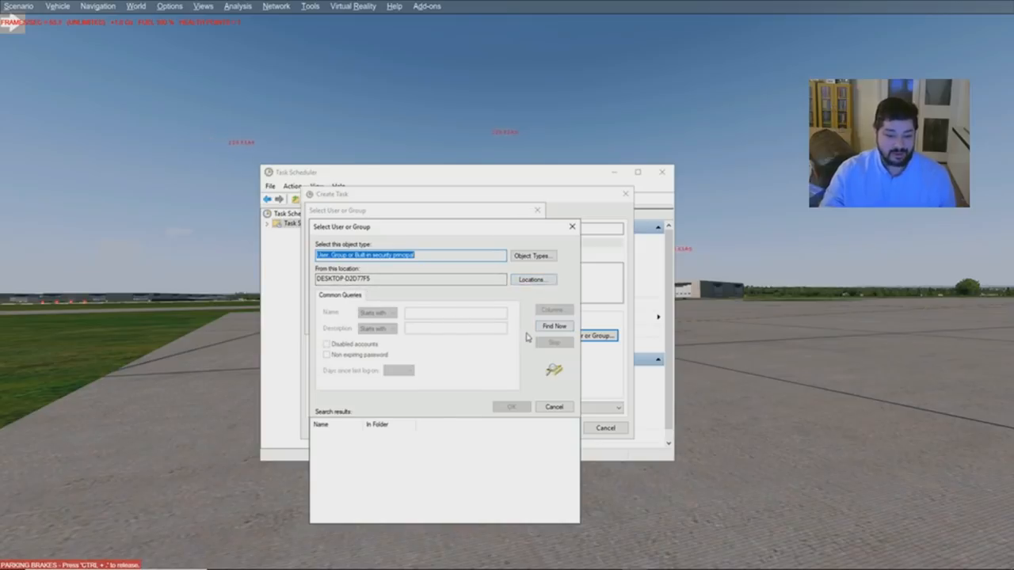
{"action": "left_click", "coordinate": [554, 326]}
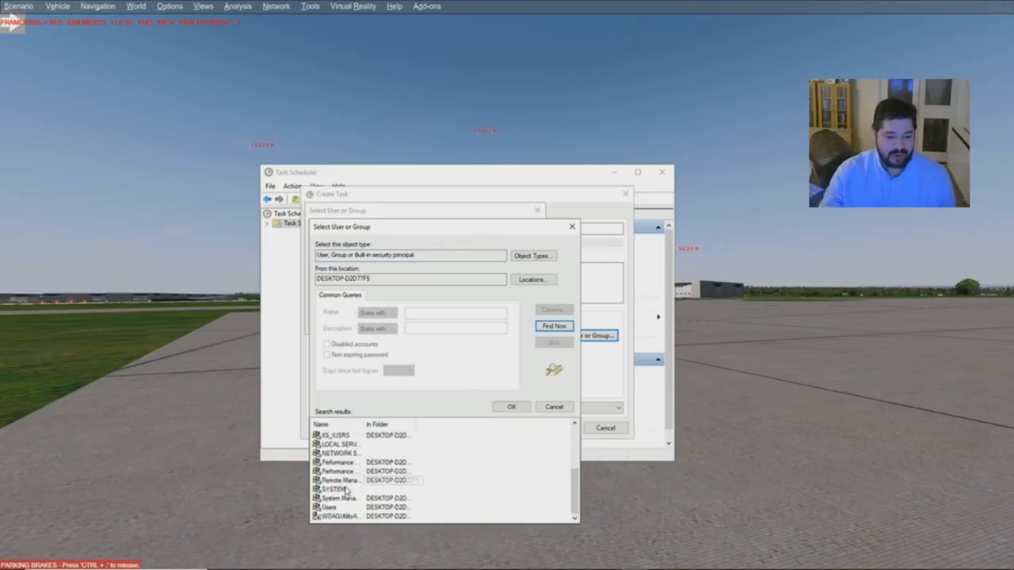
{"action": "left_click", "coordinate": [333, 489]}
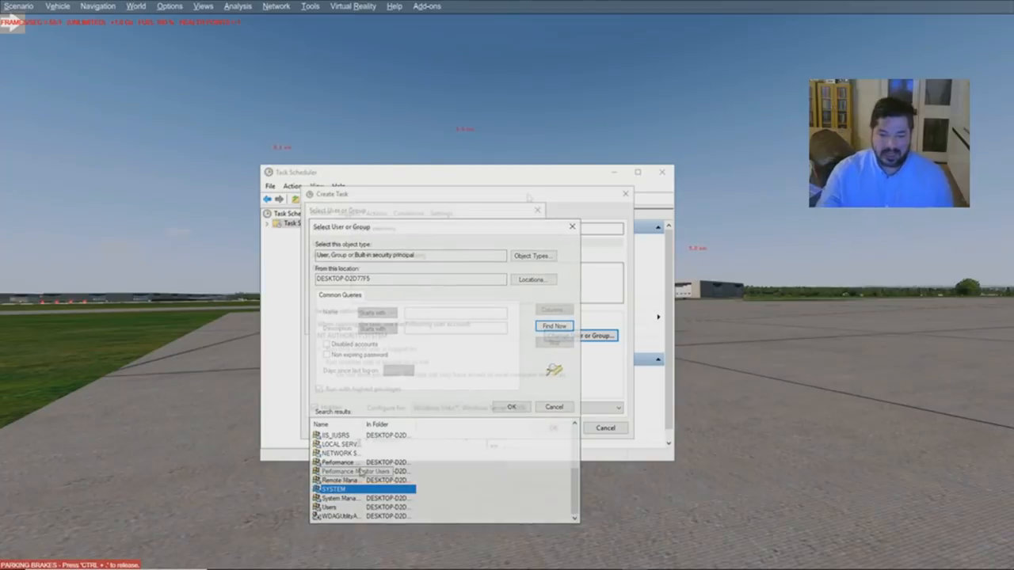
{"action": "left_click", "coordinate": [512, 406]}
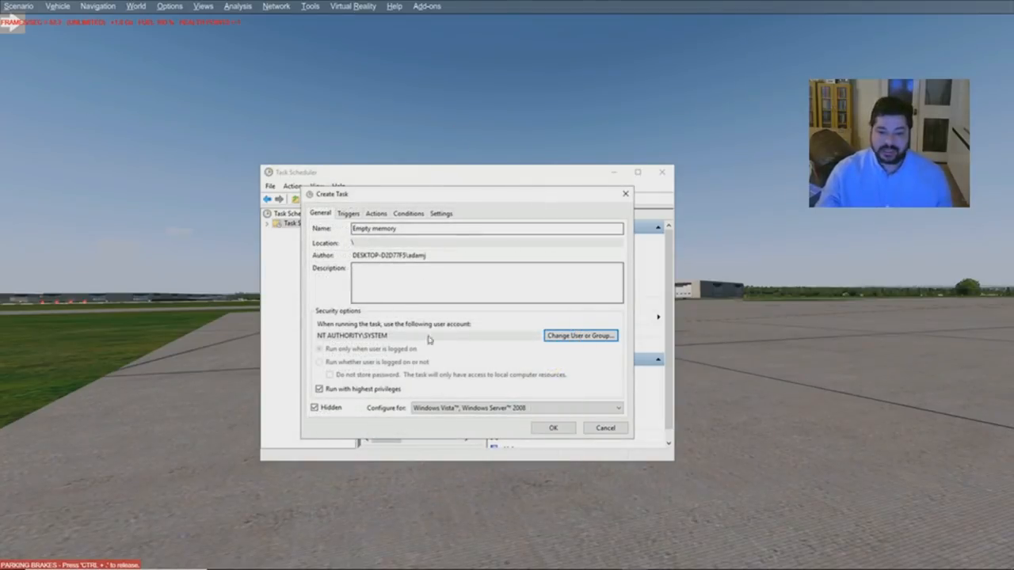
Reopen the account picker, find SYSTEM again, and confirm it as run-as account.
{"action": "left_click", "coordinate": [580, 335]}
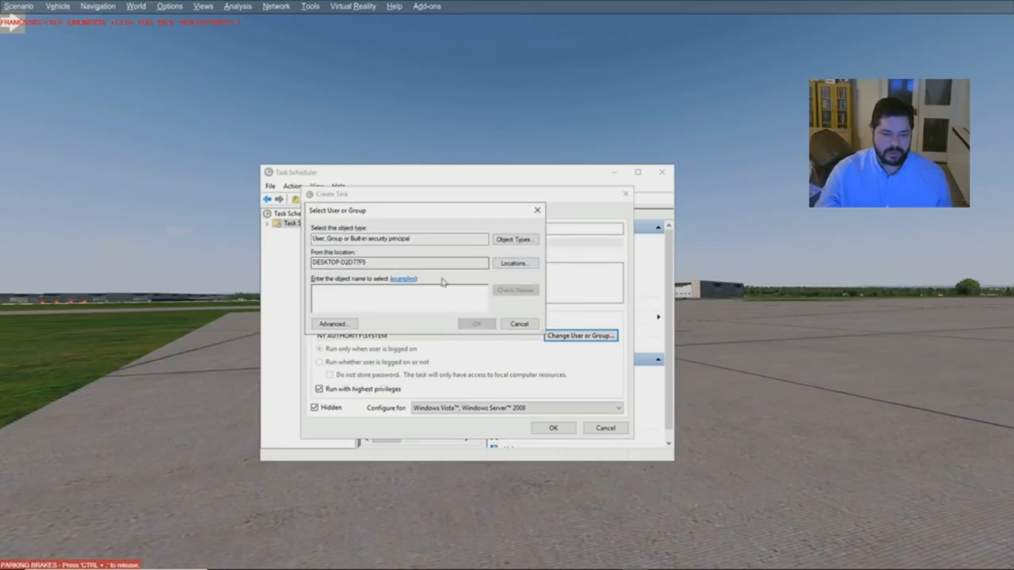
{"action": "left_click", "coordinate": [334, 323]}
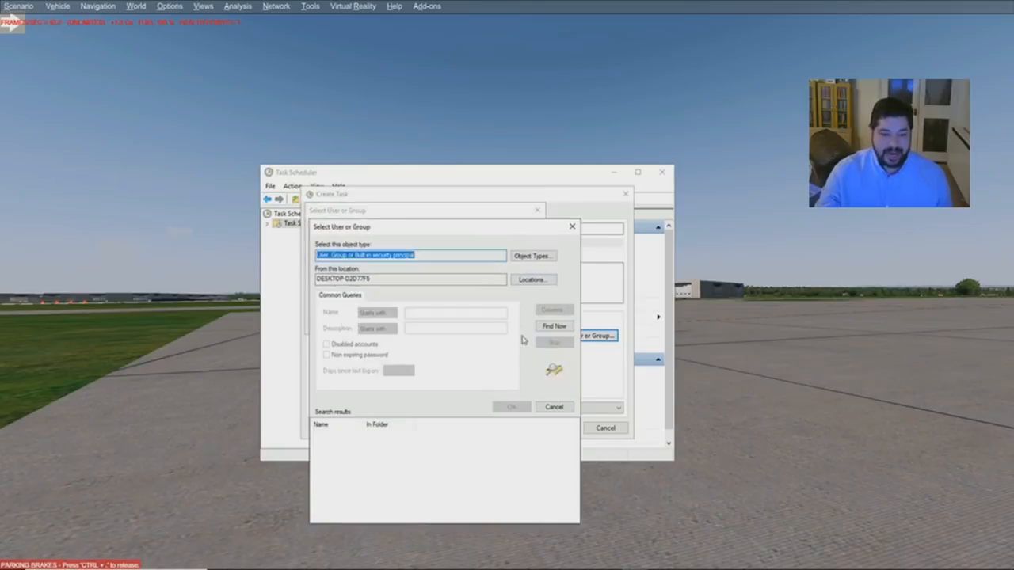
{"action": "left_click", "coordinate": [553, 326]}
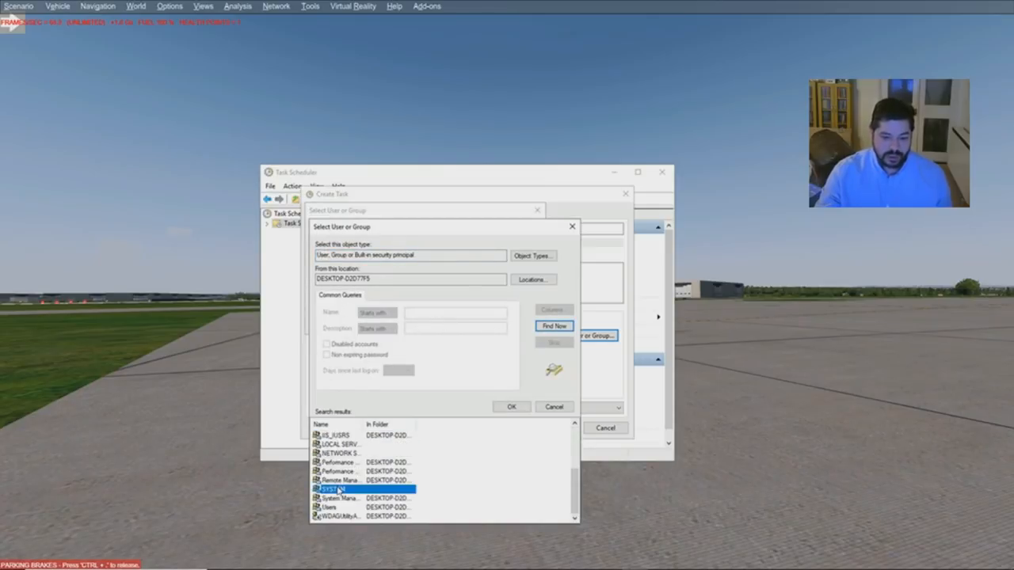
{"action": "left_click", "coordinate": [511, 406]}
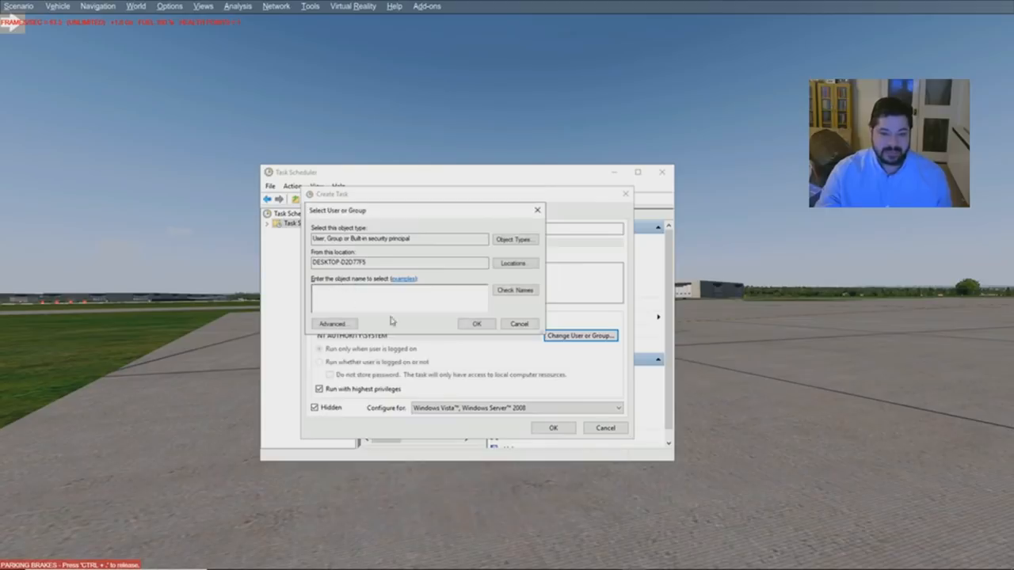
{"action": "left_click", "coordinate": [476, 323]}
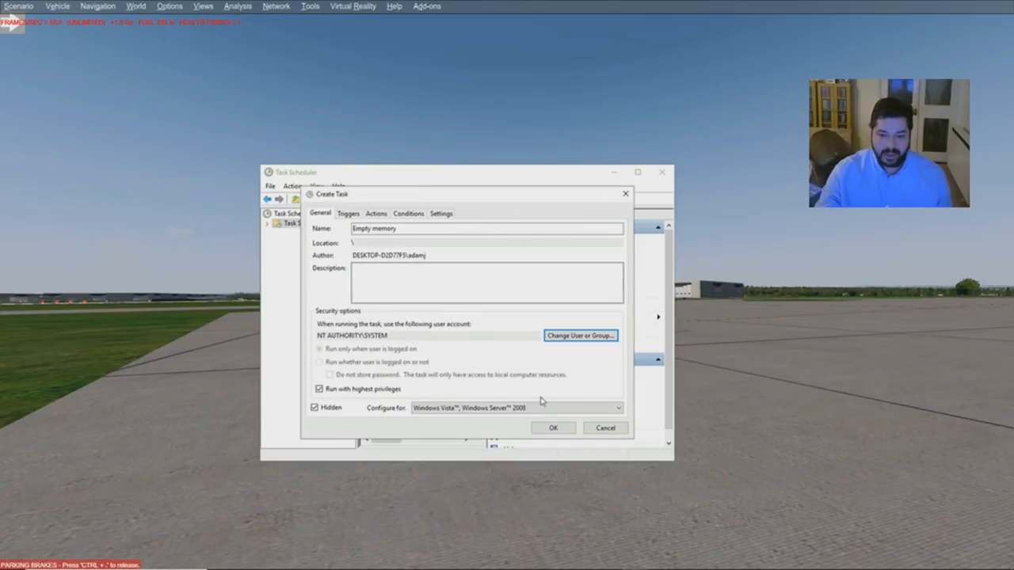
{"action": "mouse_move", "coordinate": [389, 343]}
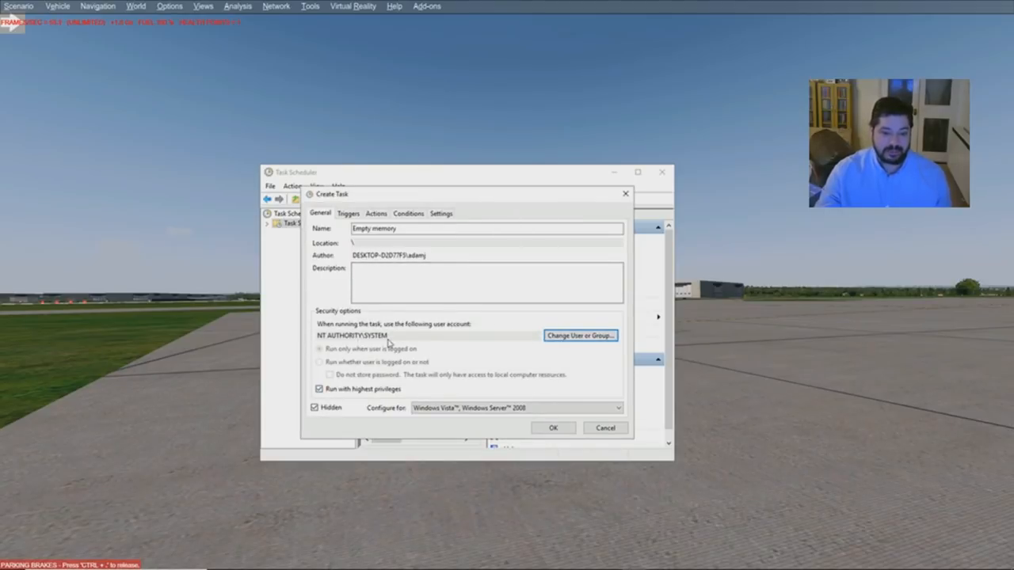
{"action": "mouse_move", "coordinate": [579, 336]}
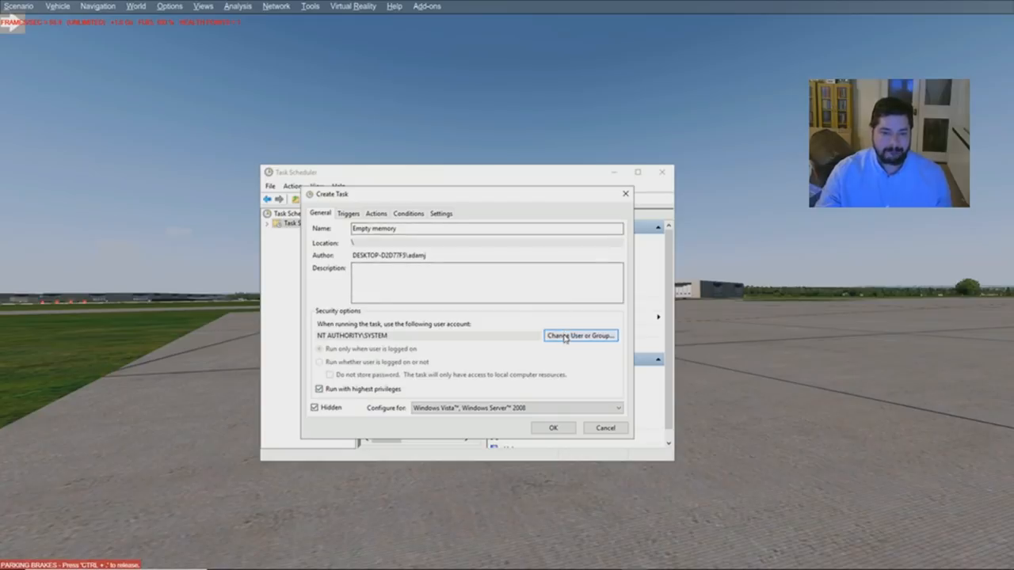
Add a new trigger that repeats the task every 5 minutes for an indefinite duration.
{"action": "left_click", "coordinate": [349, 213]}
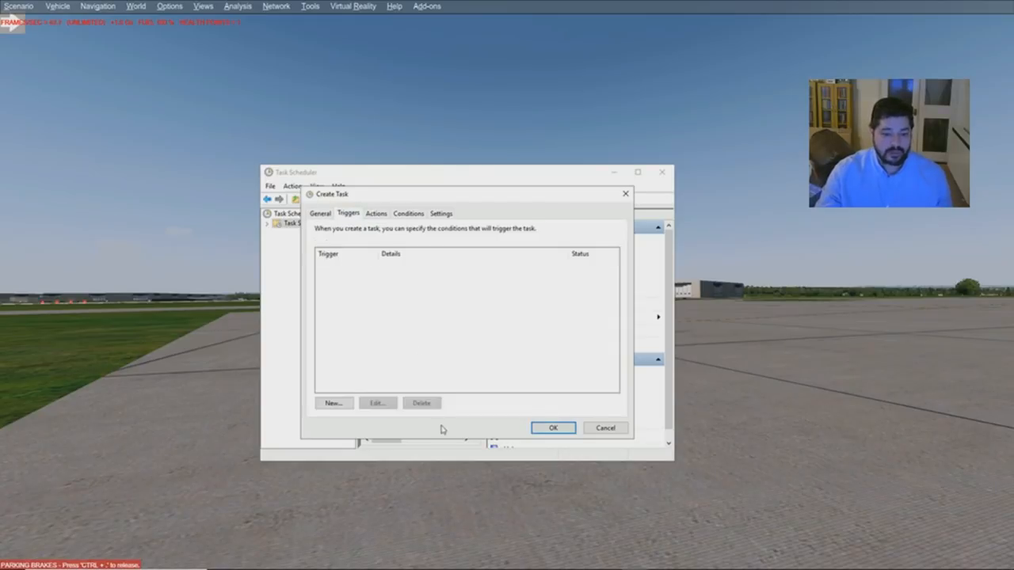
{"action": "left_click", "coordinate": [333, 403]}
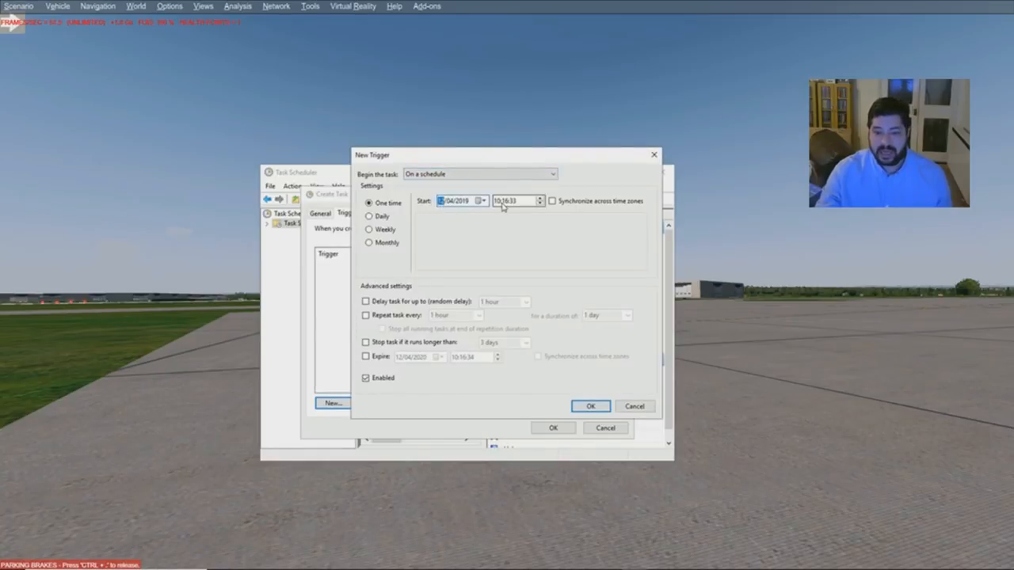
{"action": "left_click", "coordinate": [500, 200]}
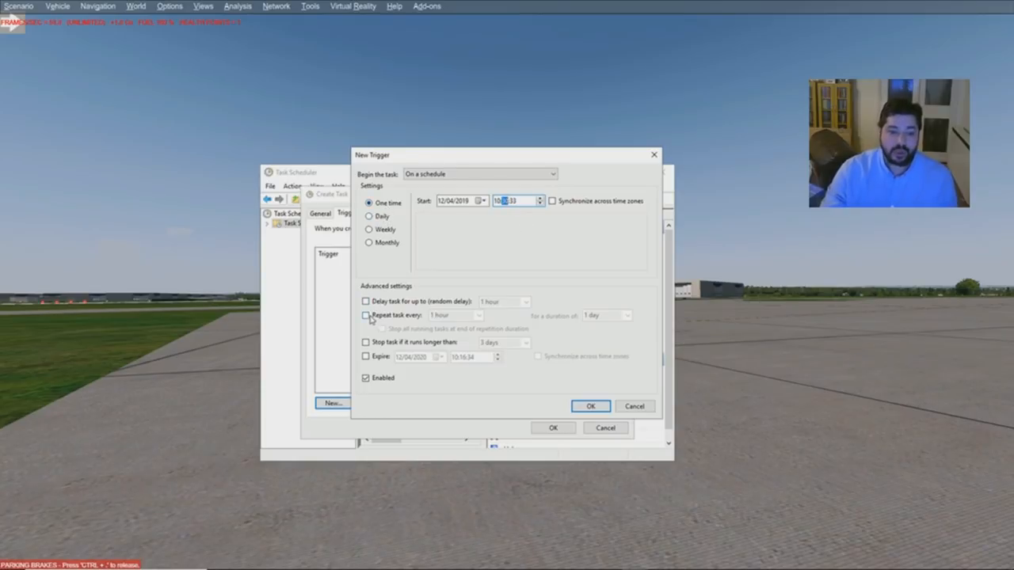
{"action": "left_click", "coordinate": [365, 315]}
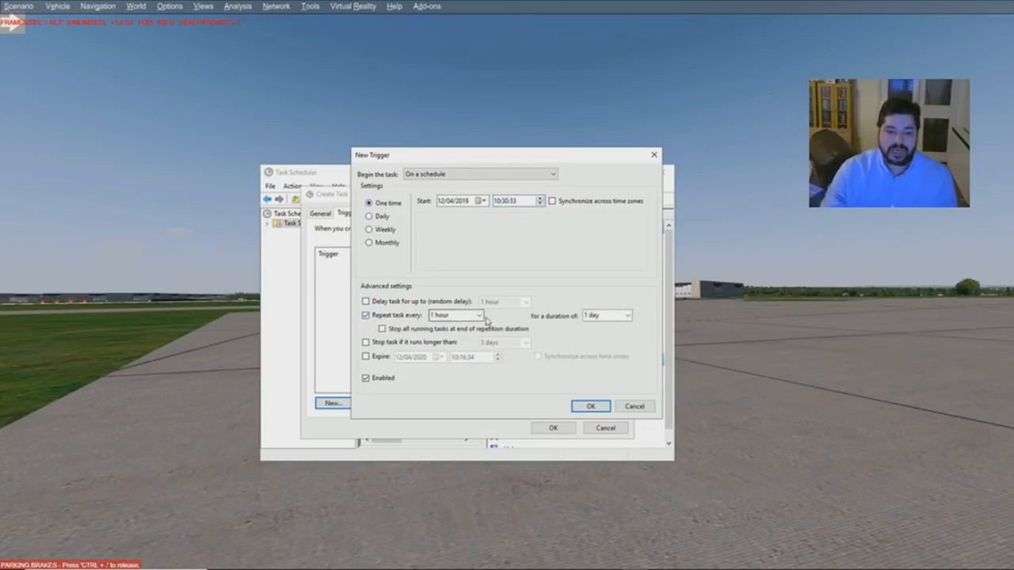
{"action": "left_click", "coordinate": [478, 315]}
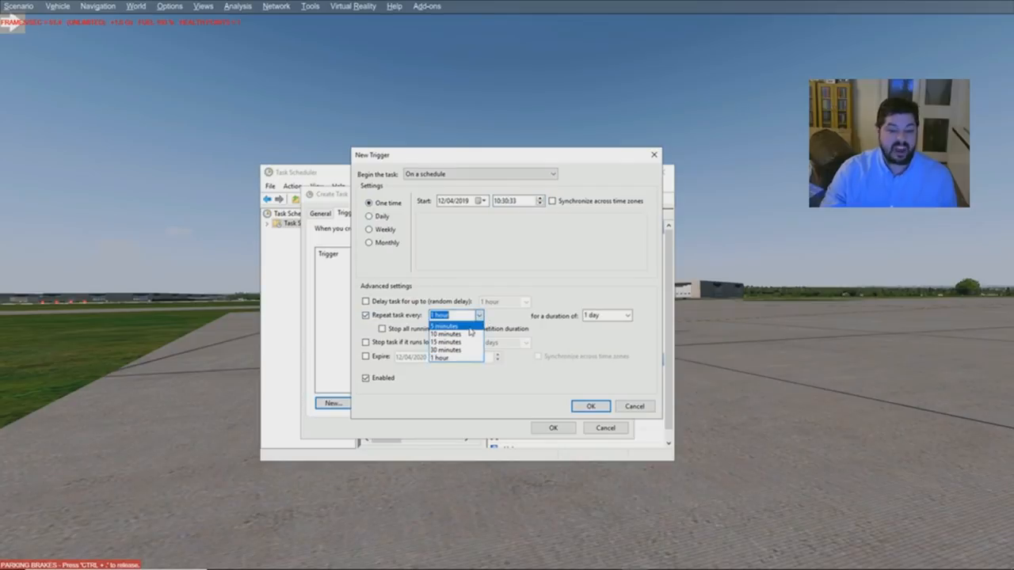
{"action": "left_click", "coordinate": [443, 325]}
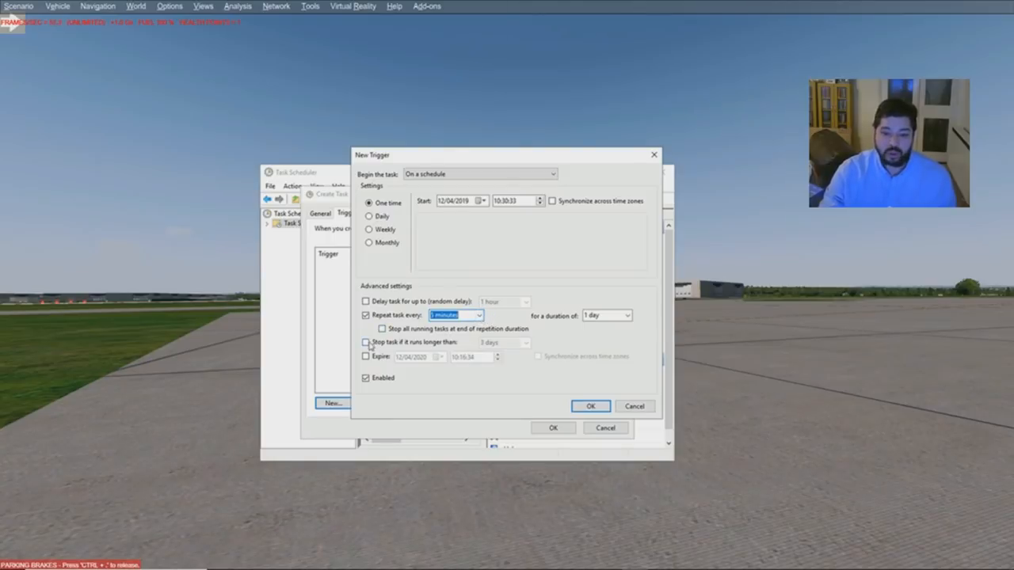
{"action": "mouse_move", "coordinate": [620, 331]}
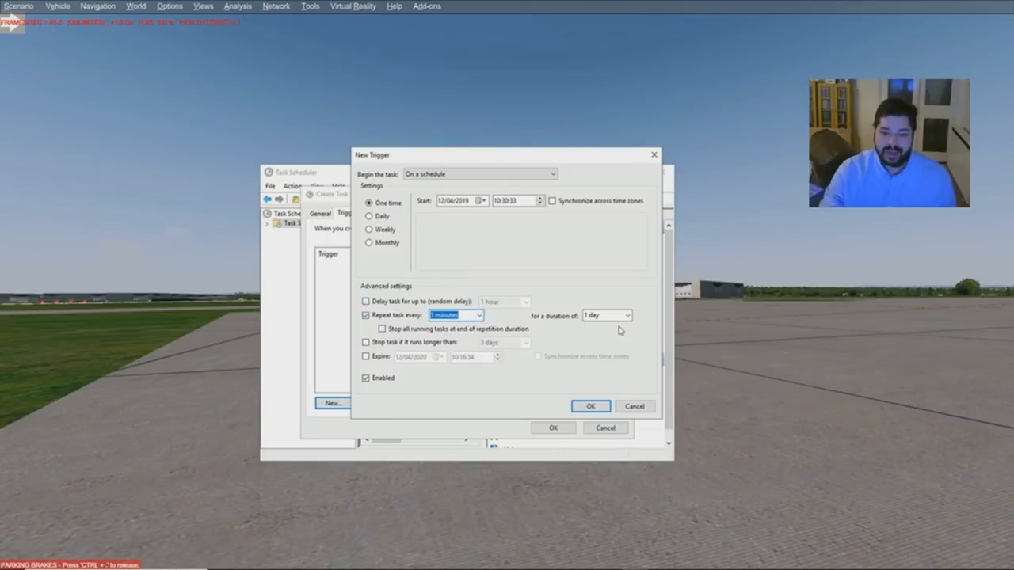
{"action": "left_click", "coordinate": [626, 315]}
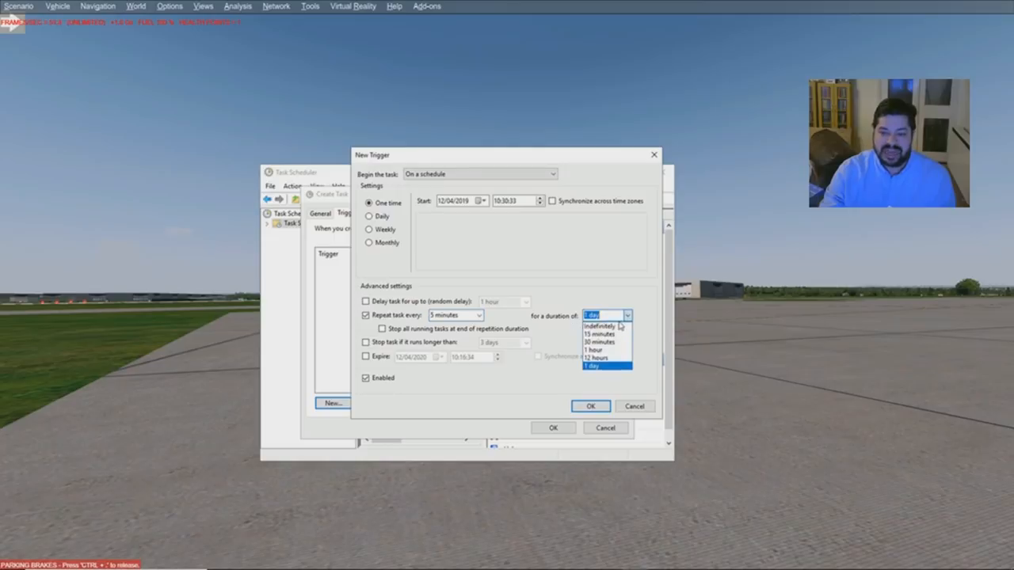
{"action": "left_click", "coordinate": [598, 326]}
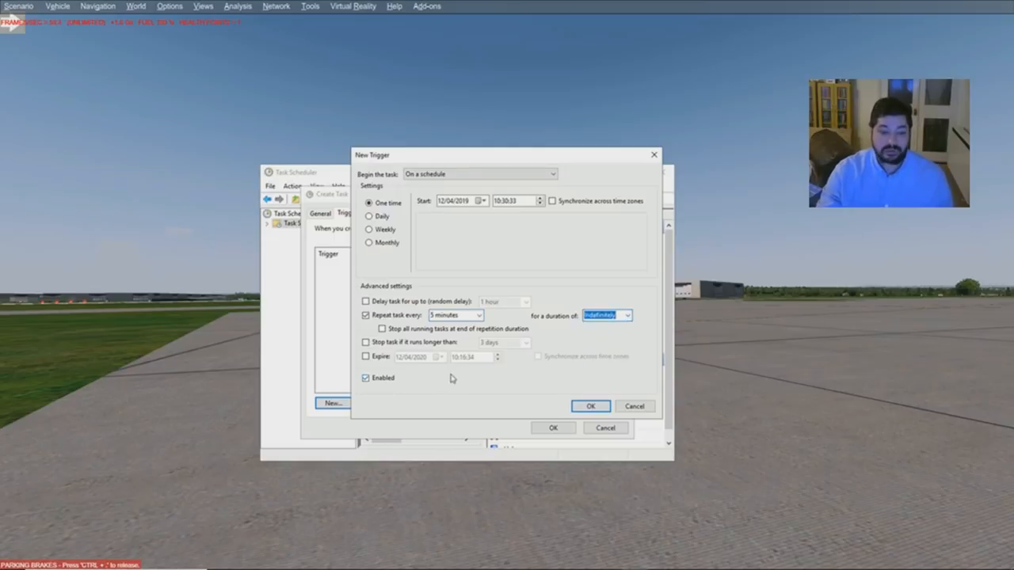
{"action": "mouse_move", "coordinate": [593, 366]}
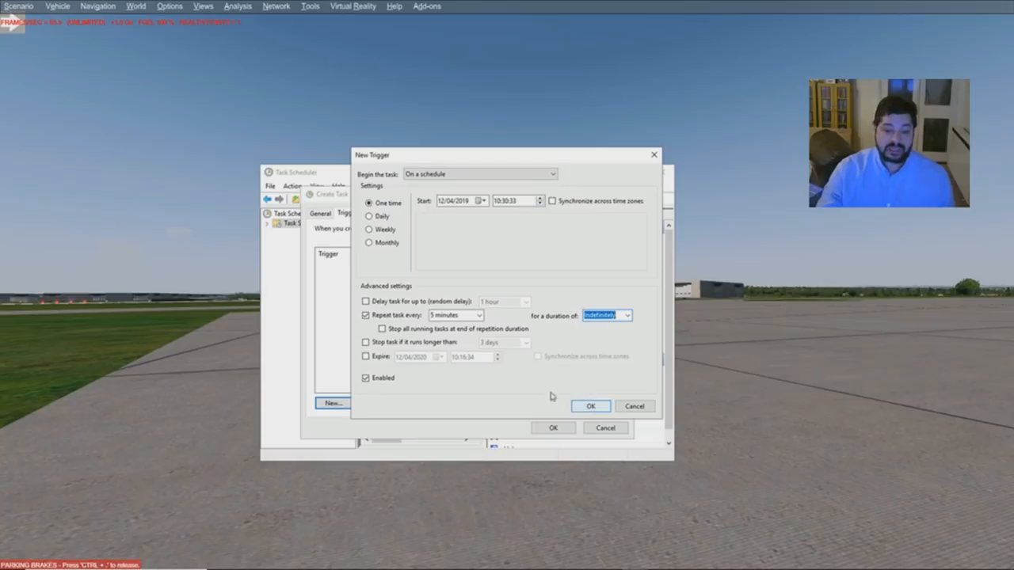
{"action": "mouse_move", "coordinate": [539, 321]}
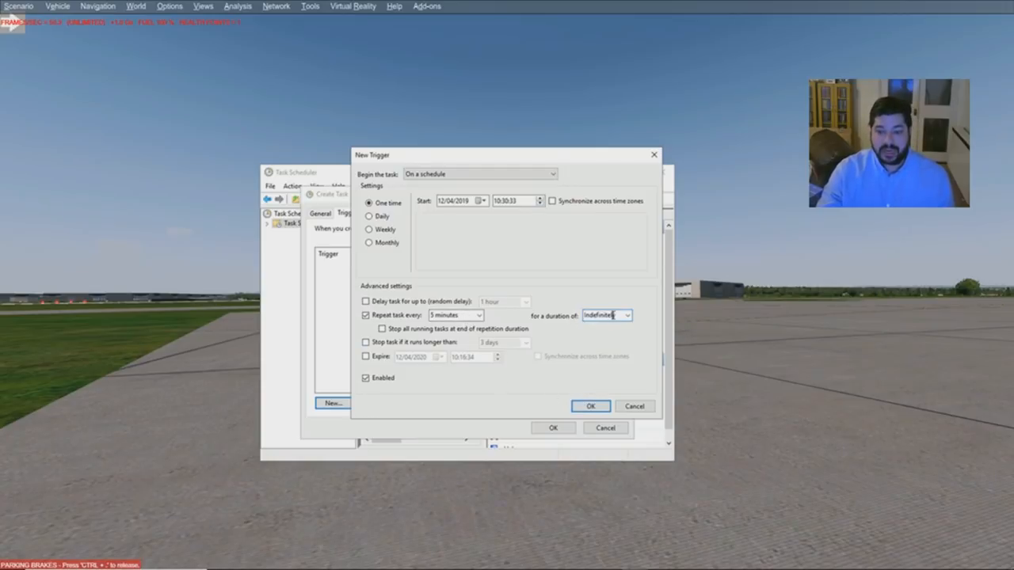
Confirm the repeating trigger and add a new 'Start a program' action.
{"action": "left_click", "coordinate": [590, 405]}
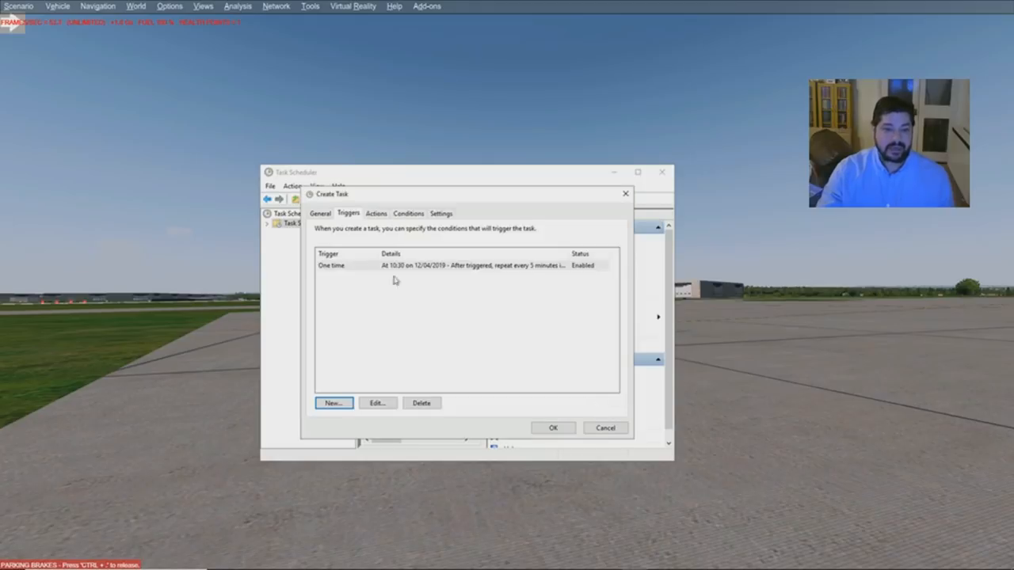
{"action": "left_click", "coordinate": [375, 213]}
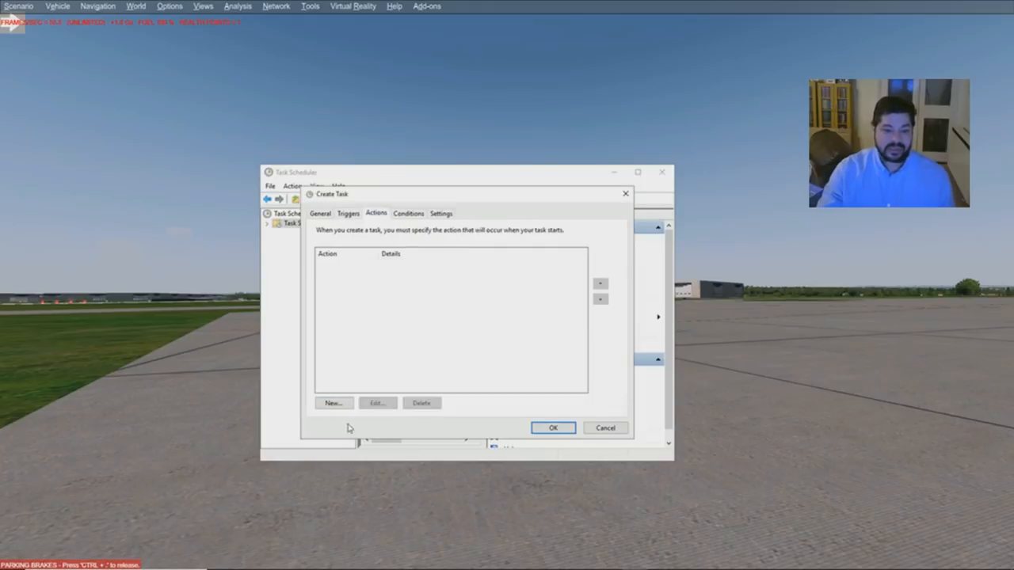
{"action": "left_click", "coordinate": [333, 403]}
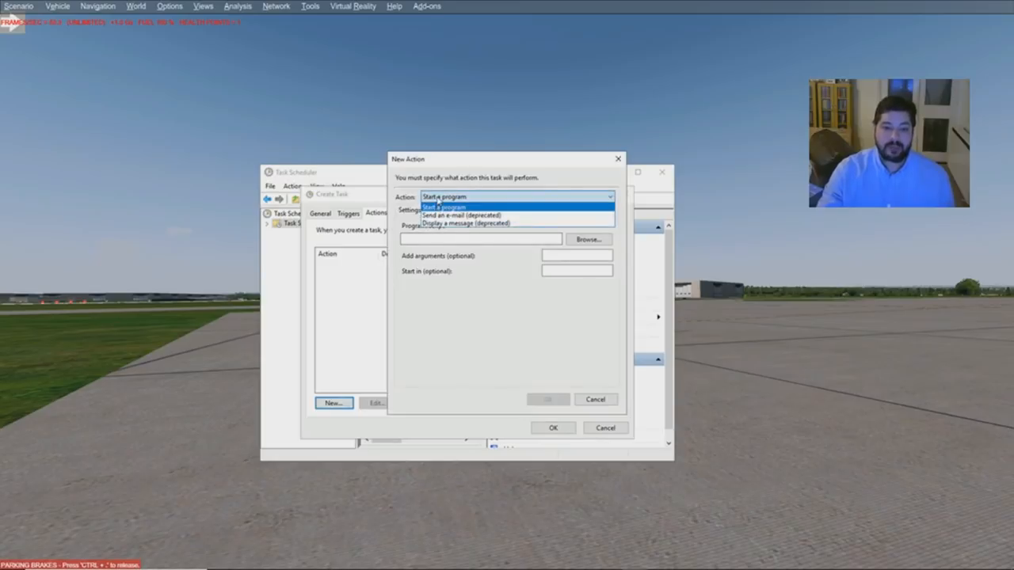
{"action": "left_click", "coordinate": [444, 197]}
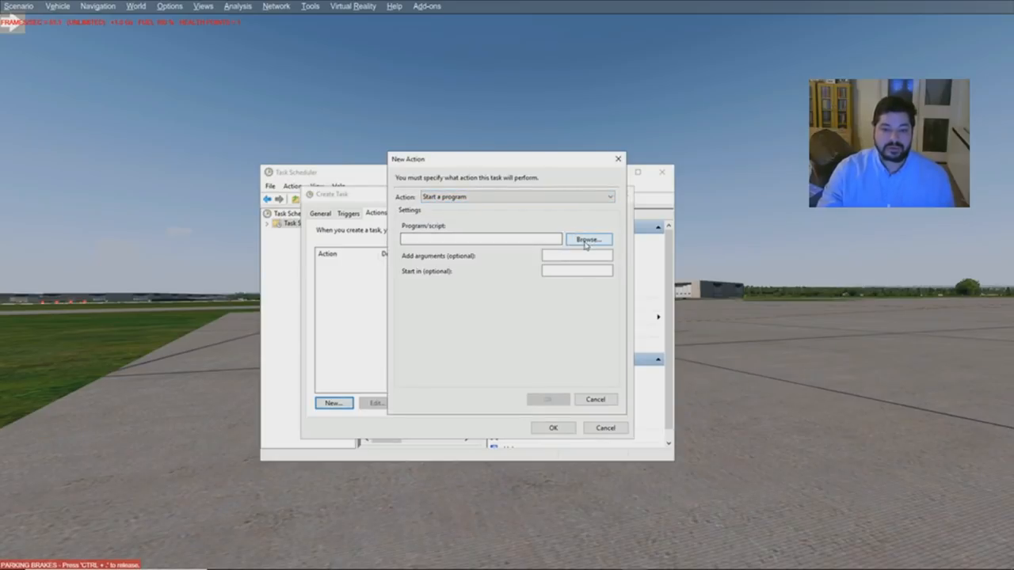
{"action": "left_click", "coordinate": [588, 239]}
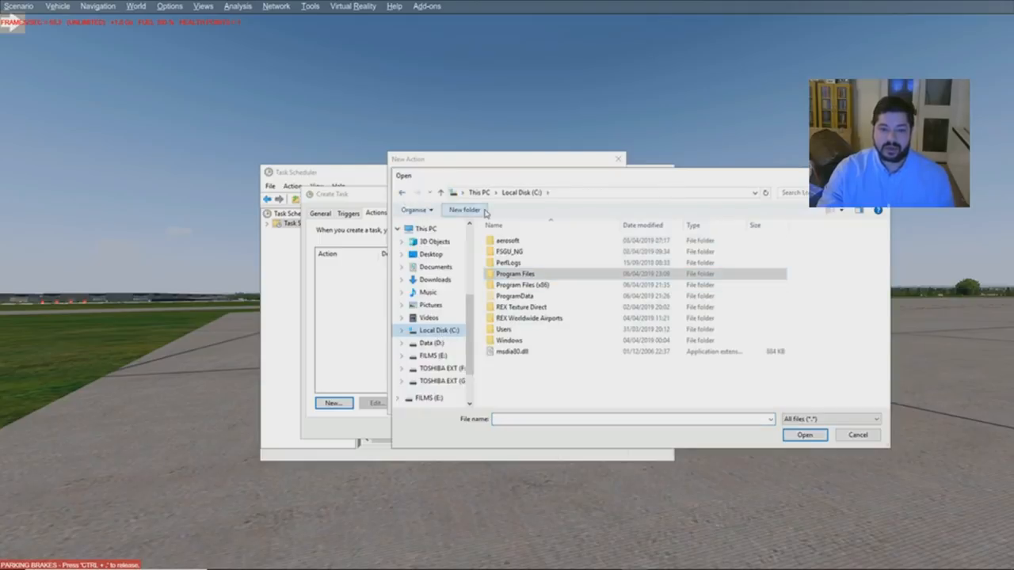
Point the action at Program Files\eMPTYSTANDLISTS\EmptyStandbyList.exe and save the task.
{"action": "double_click", "coordinate": [515, 273]}
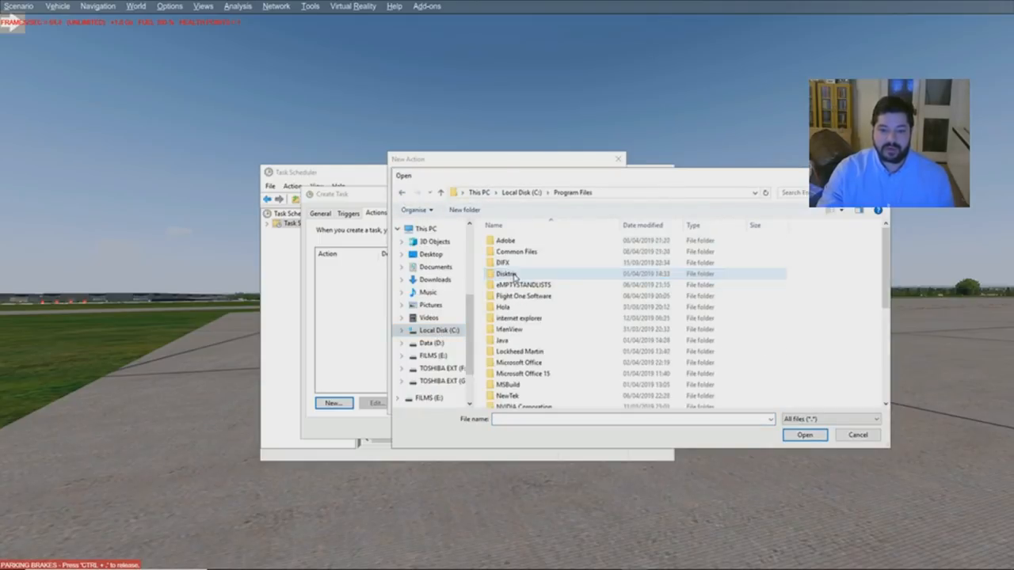
{"action": "double_click", "coordinate": [523, 284]}
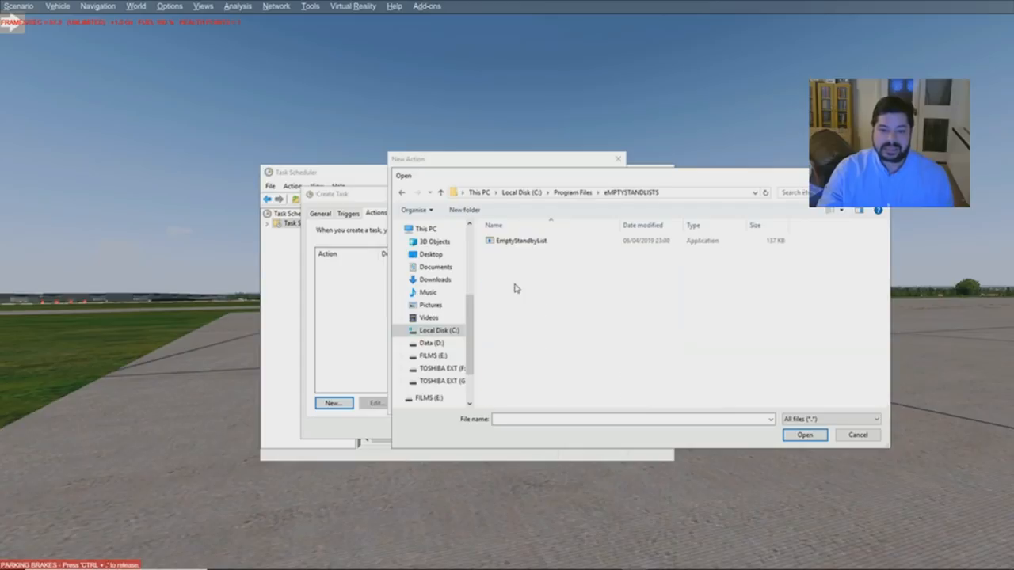
{"action": "left_click", "coordinate": [804, 434]}
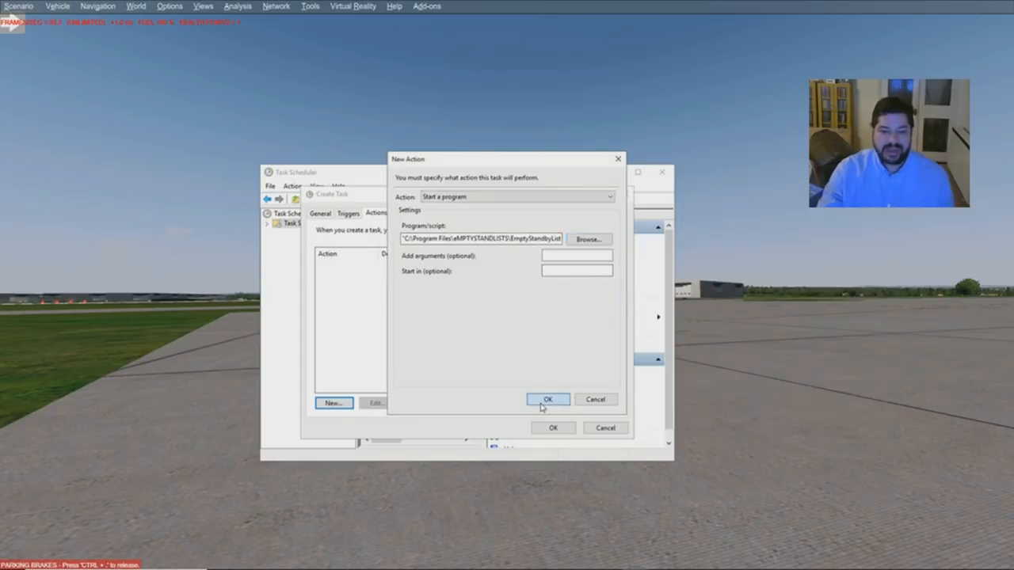
{"action": "left_click", "coordinate": [548, 399]}
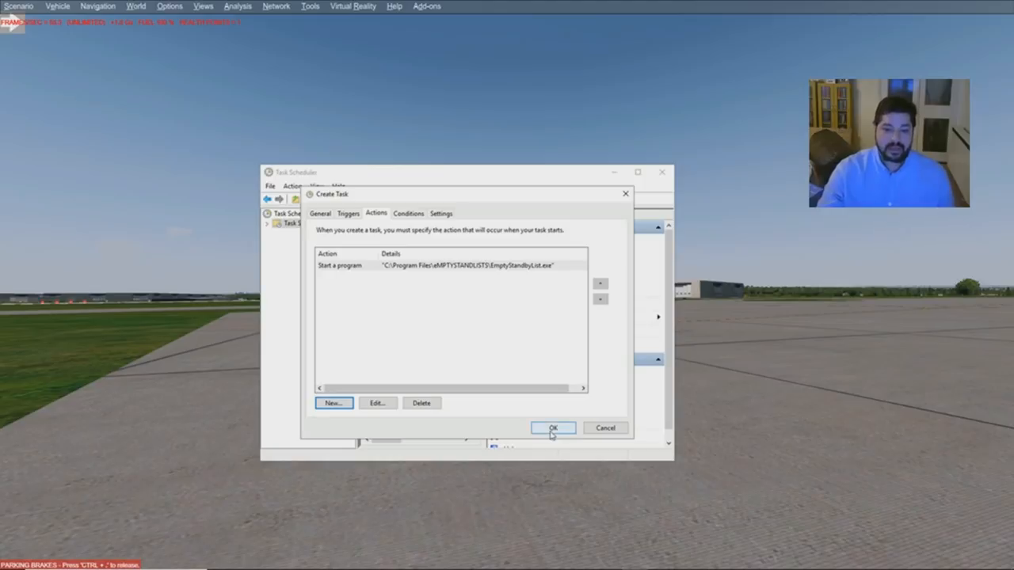
{"action": "left_click", "coordinate": [552, 427]}
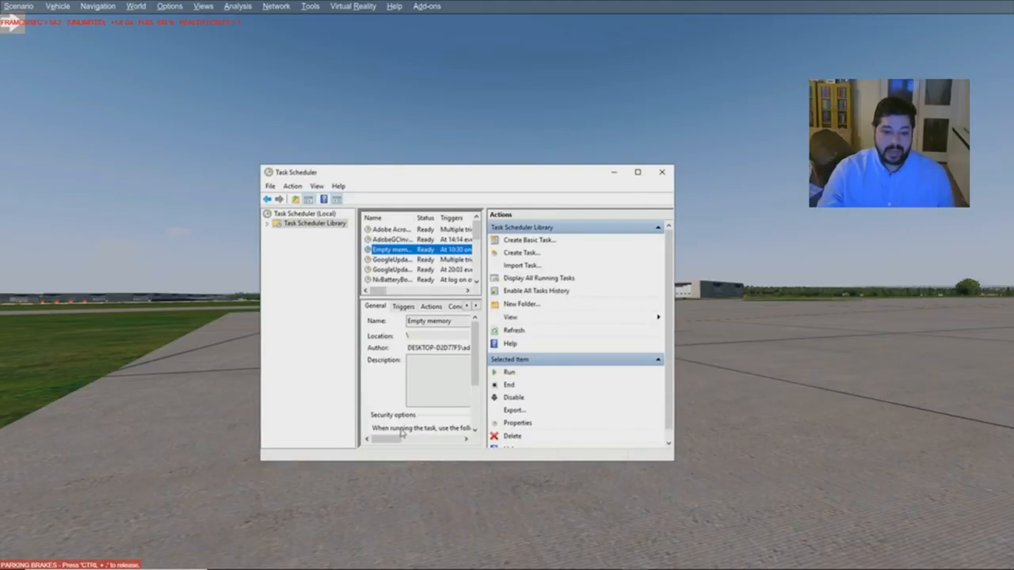